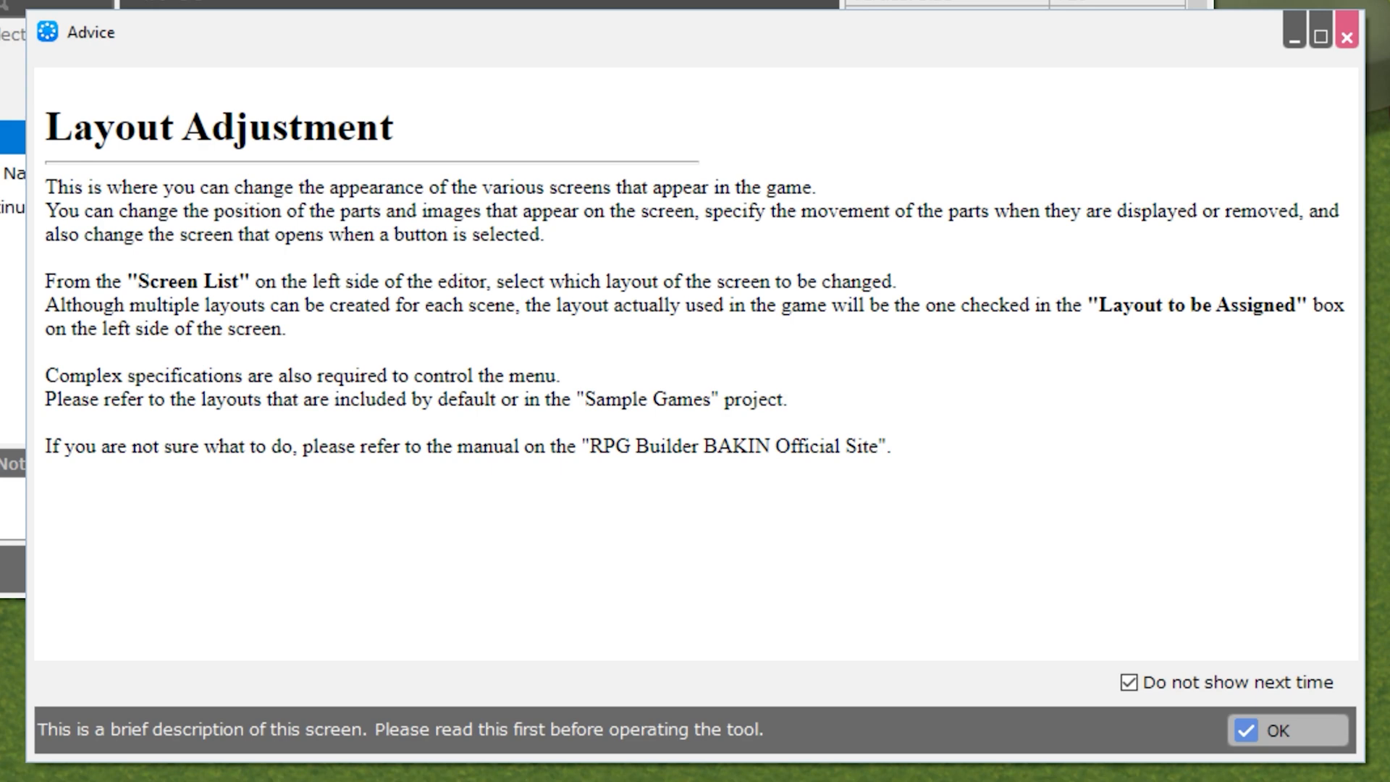
Keep 'Do not show next time' ticked and confirm the Layout Adjustment advice with OK.
left_click(1128, 683)
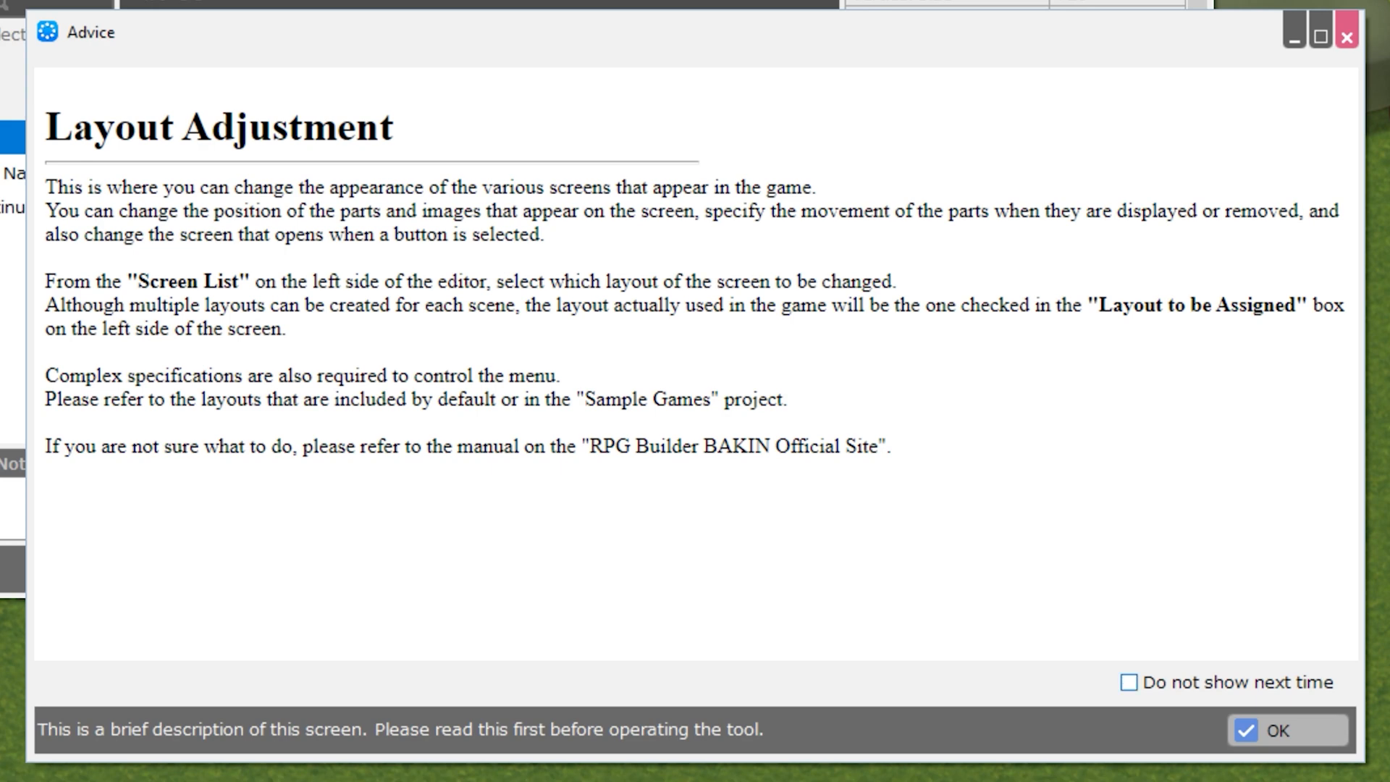
left_click(1129, 682)
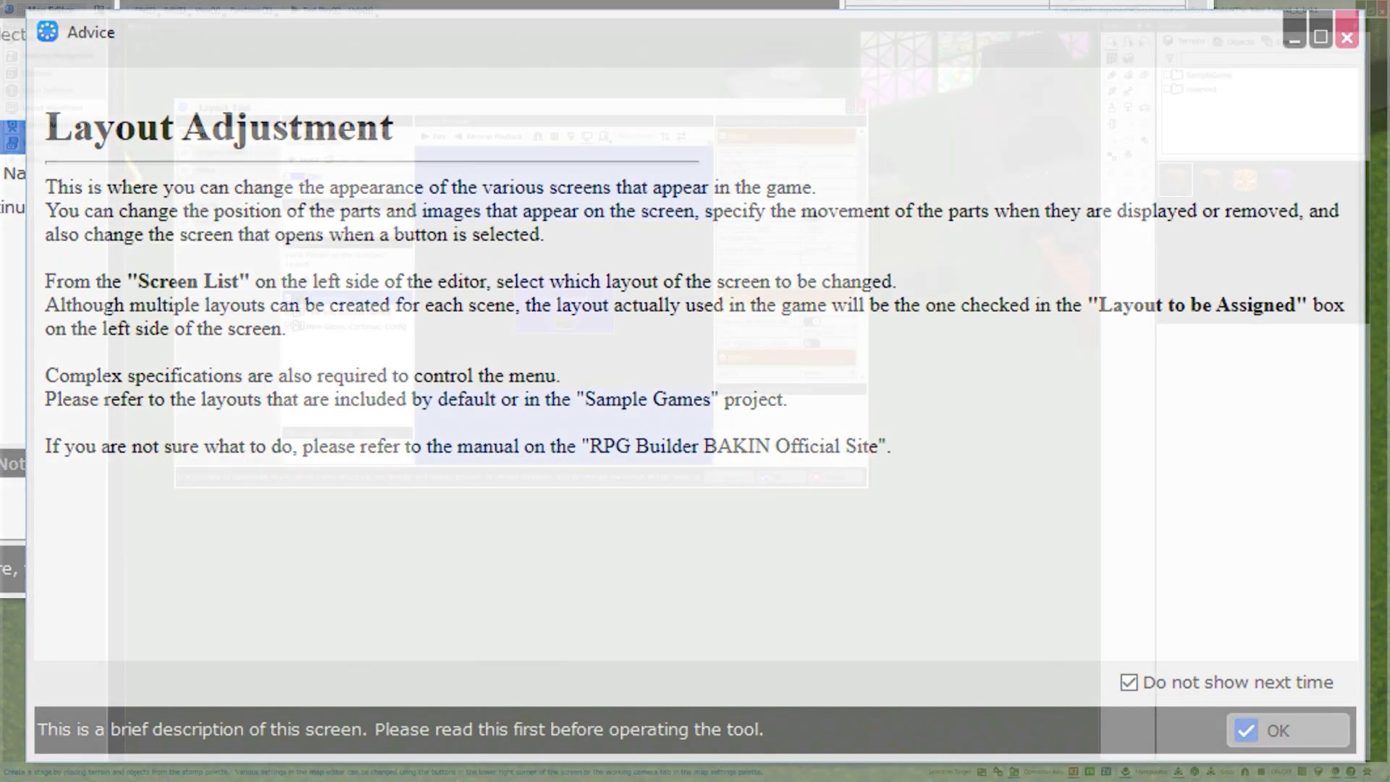
left_click(1286, 729)
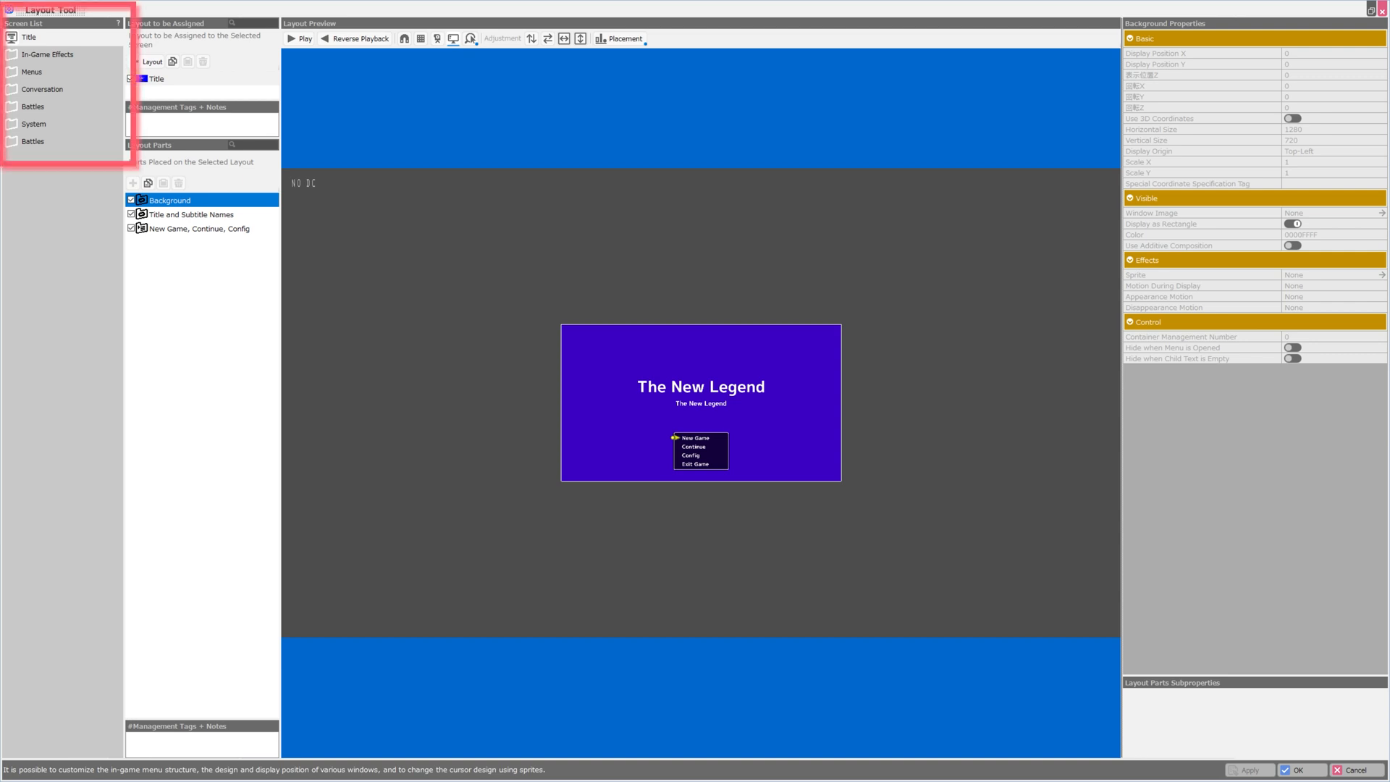
mouse_move(48, 53)
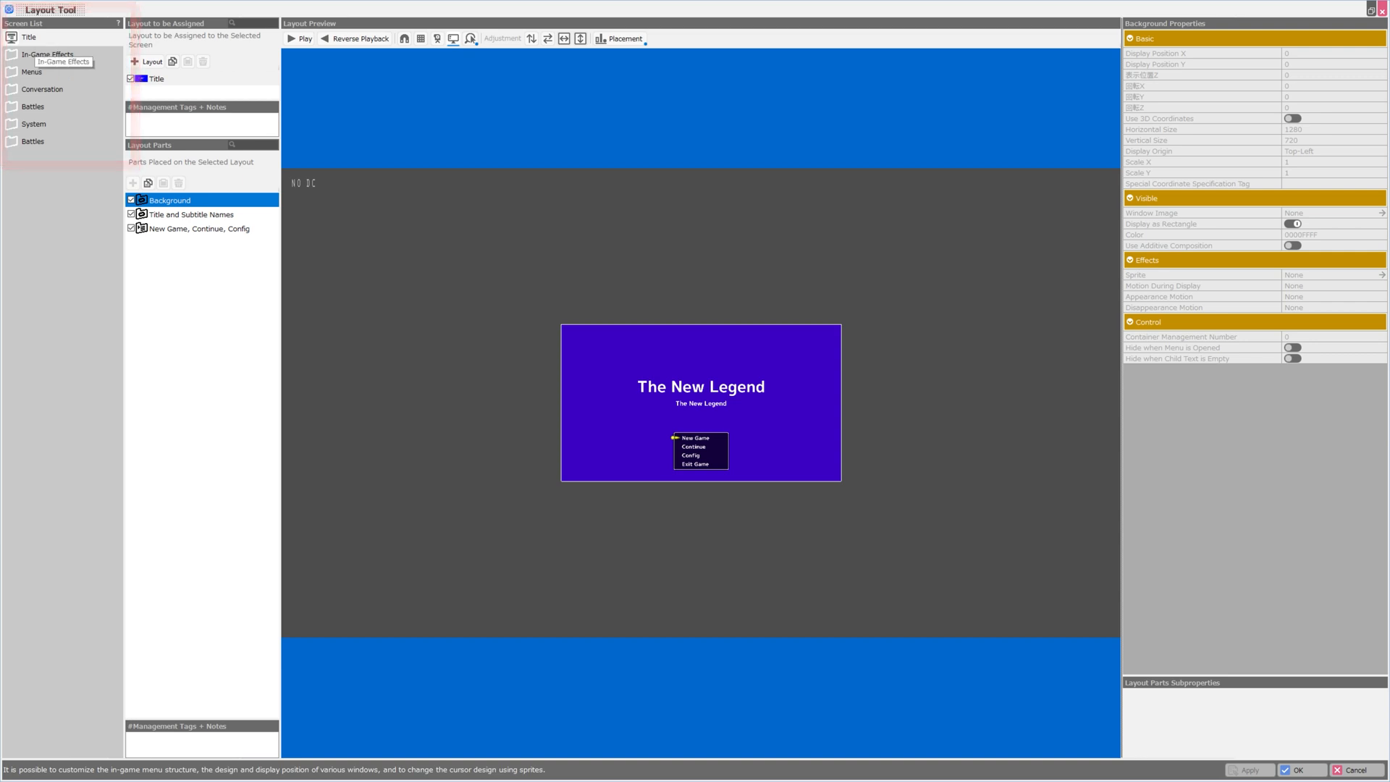
Expand the In-Game Effects, Menus and Conversation categories in the Screen List.
left_click(48, 54)
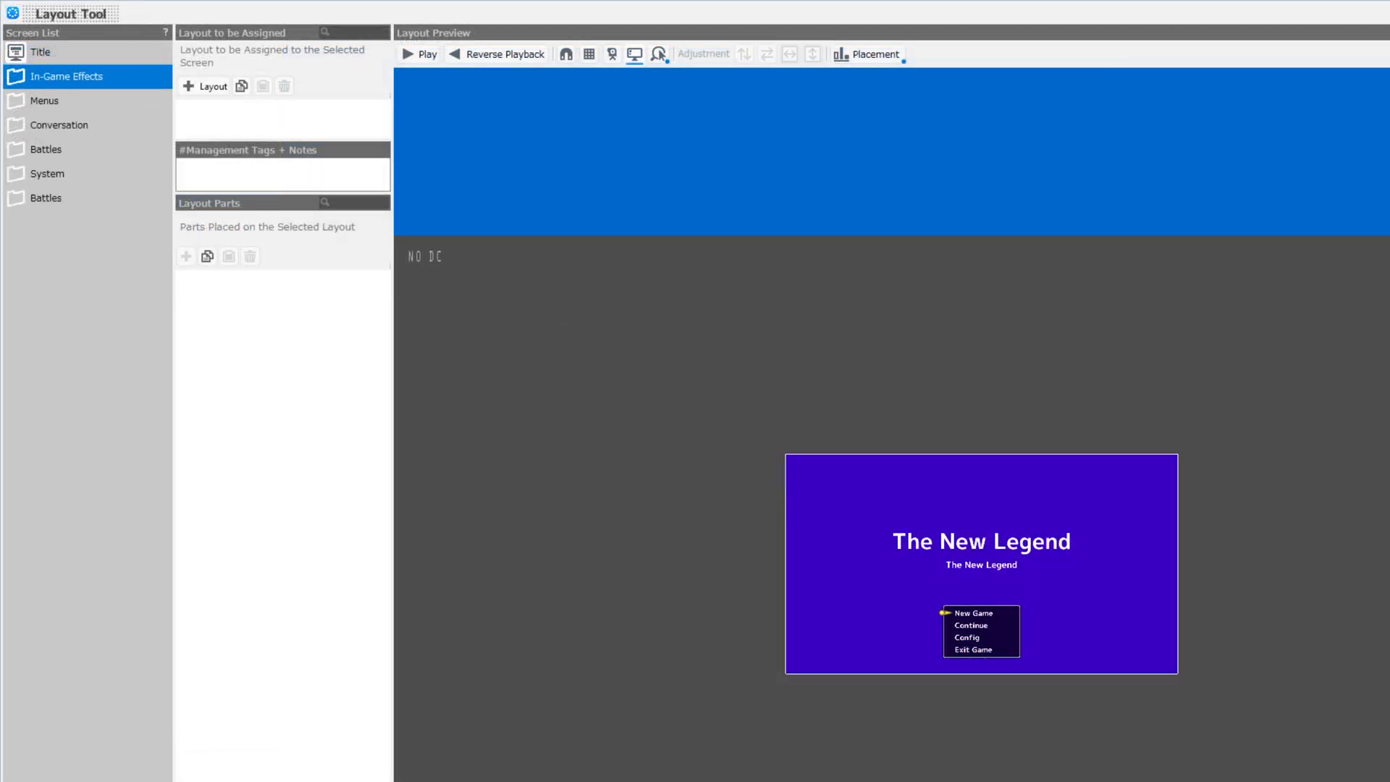
left_click(58, 124)
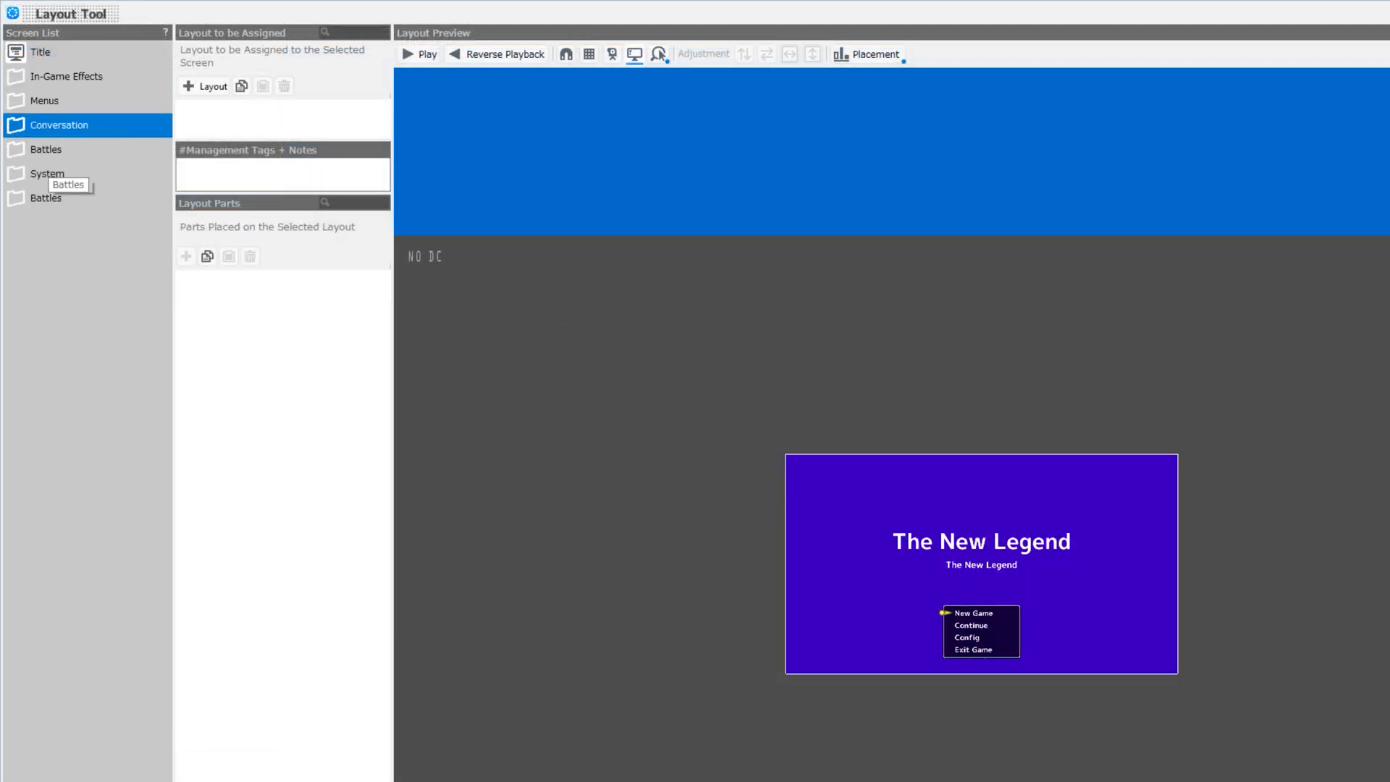
left_click(48, 174)
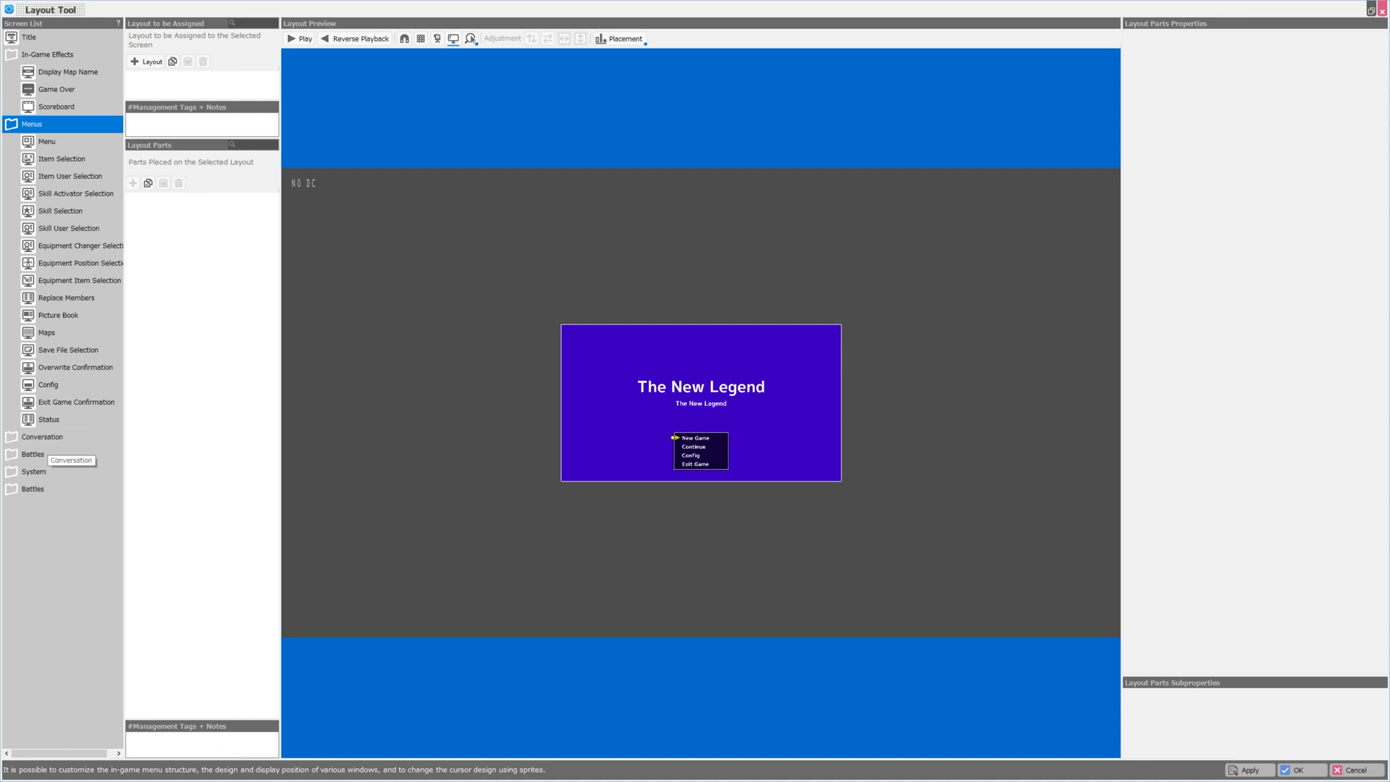
left_click(29, 36)
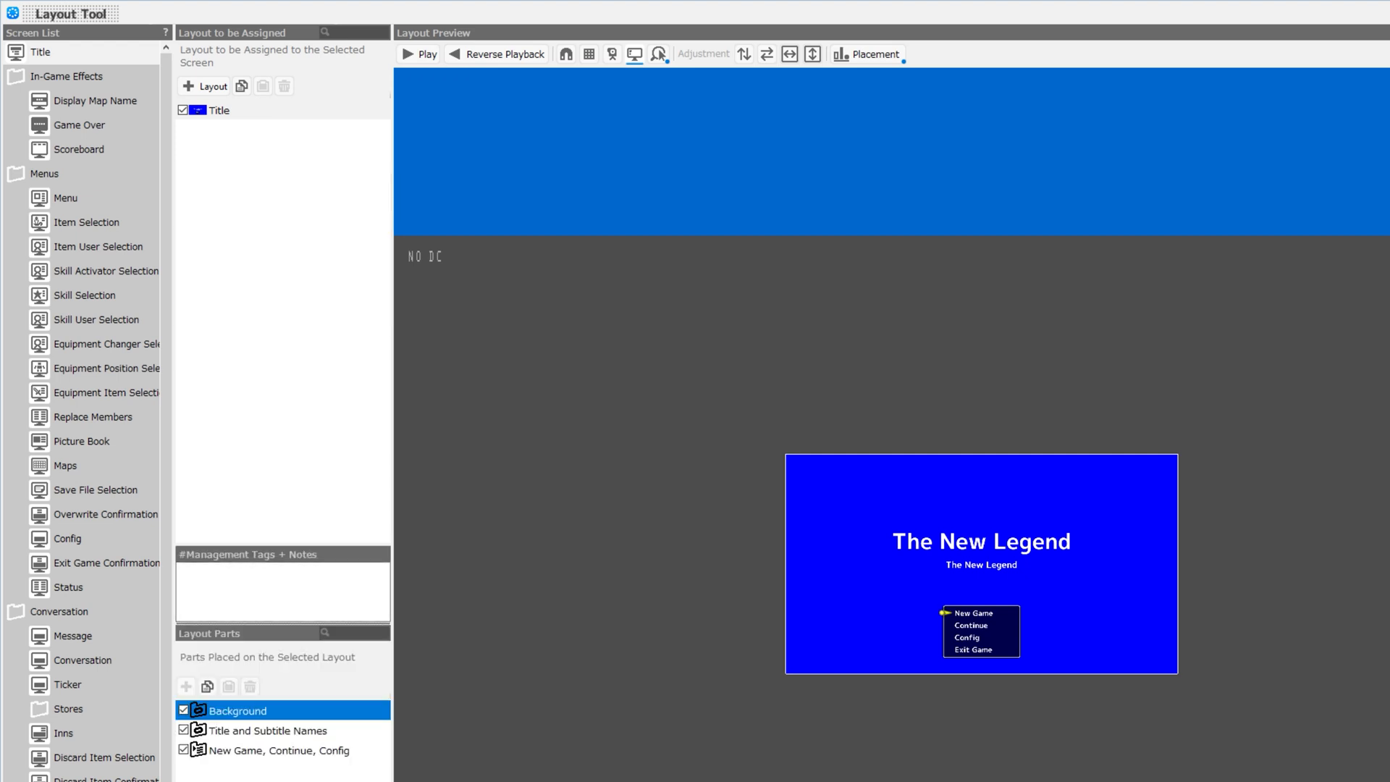
Inspect the Title layout's Background, Title and Subtitle Names, and New Game/Continue/Config parts.
left_click(219, 110)
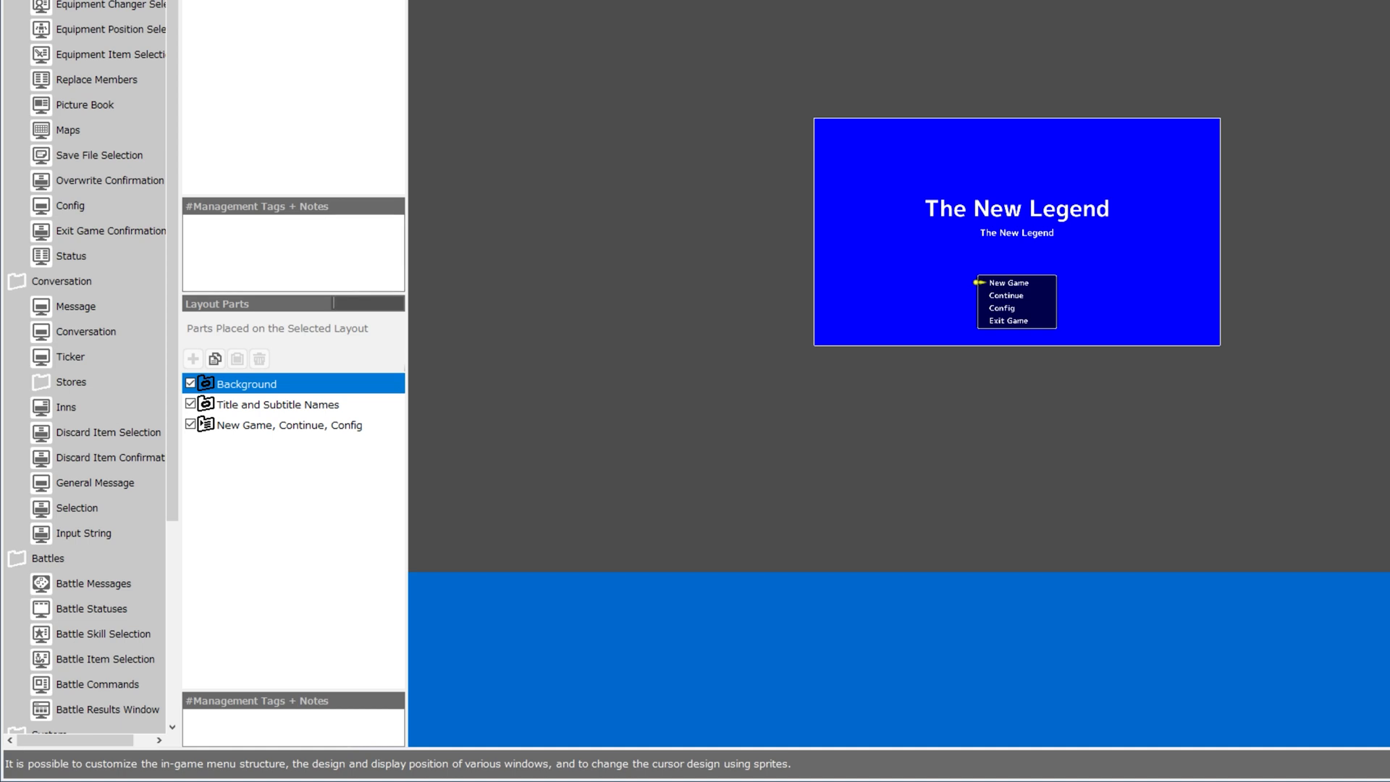
left_click(277, 404)
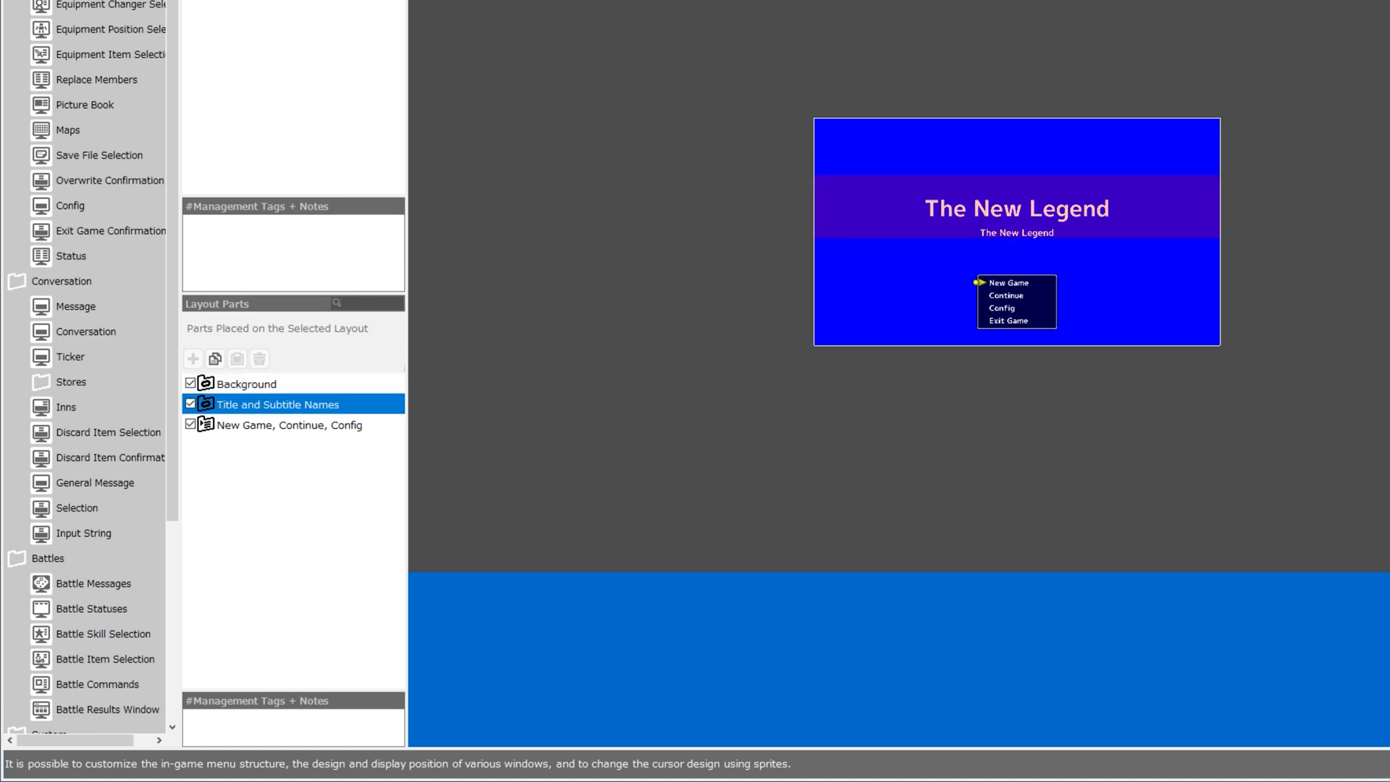
left_click(282, 425)
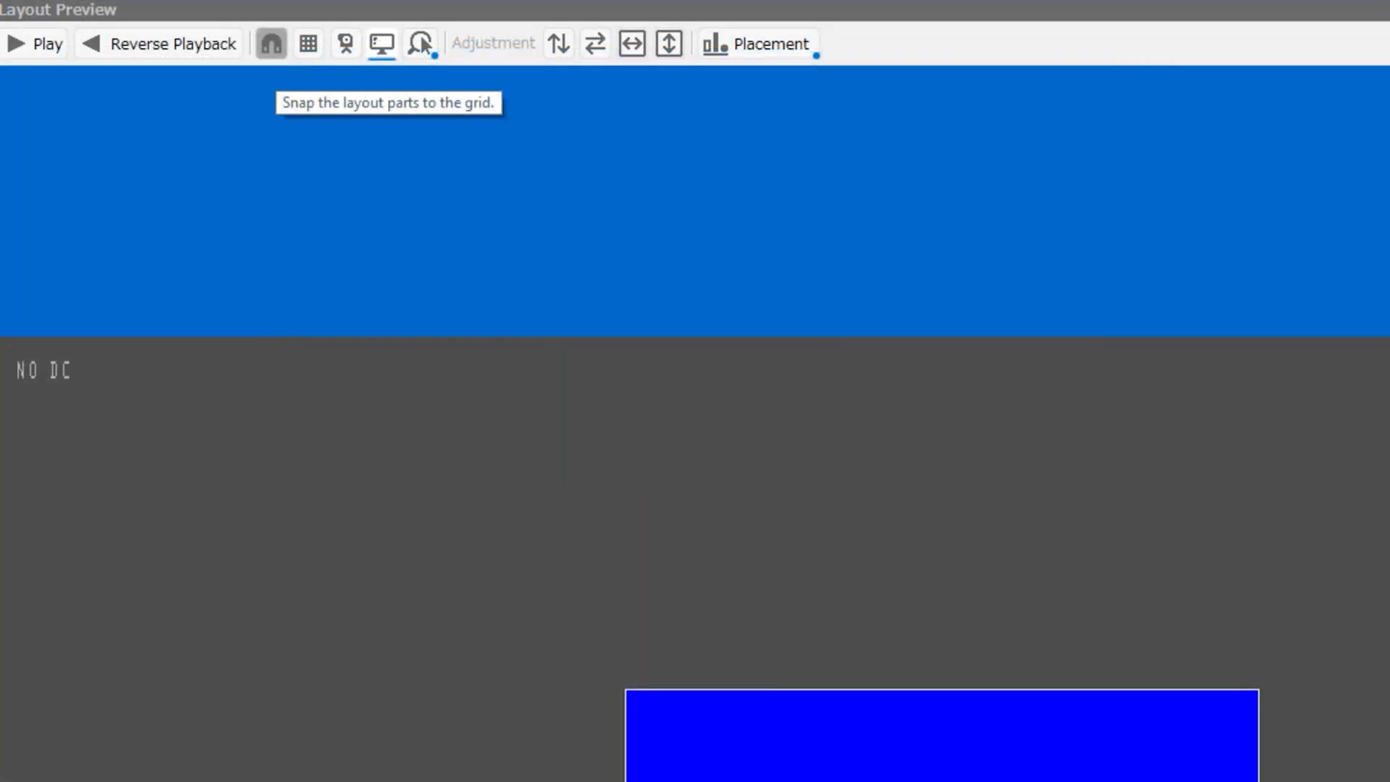
Toggle the preview grid on and off, then show the magnification choices.
left_click(307, 44)
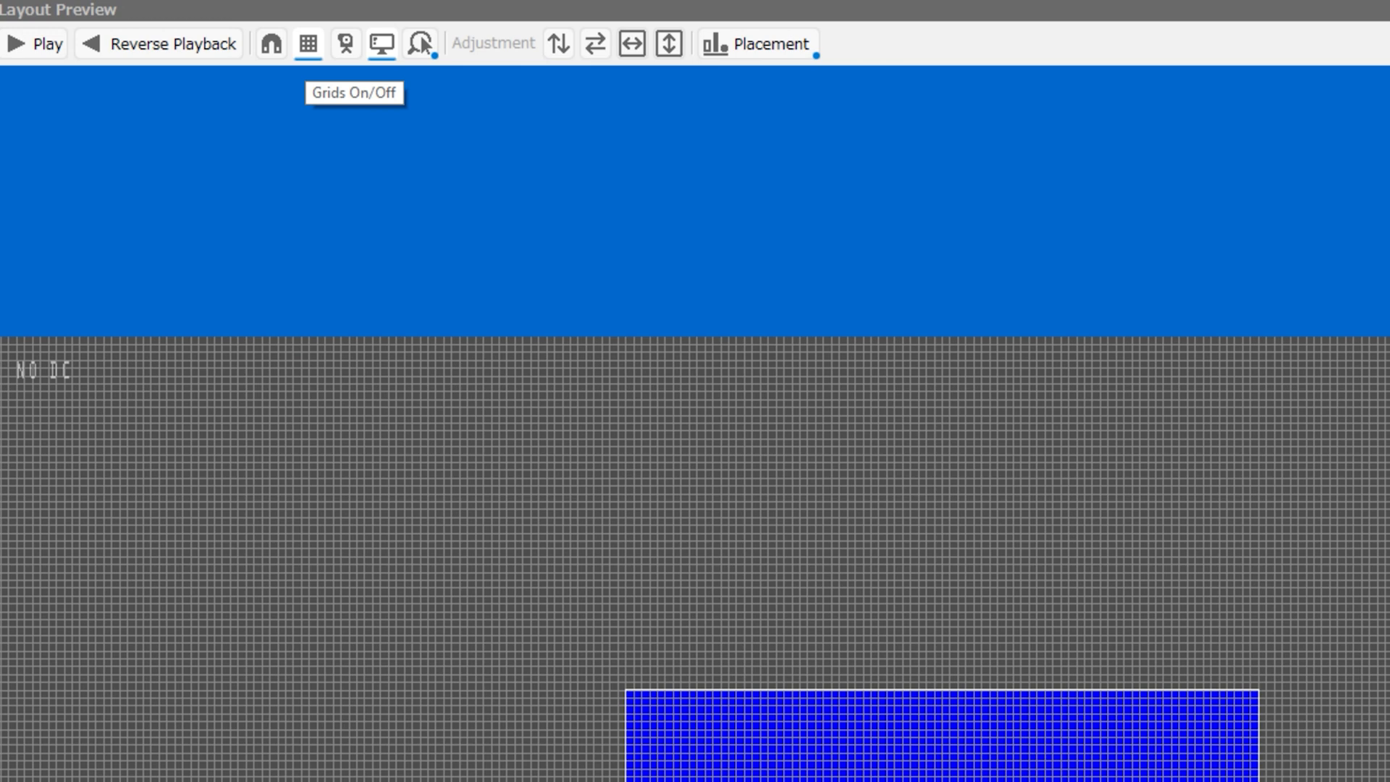
left_click(307, 43)
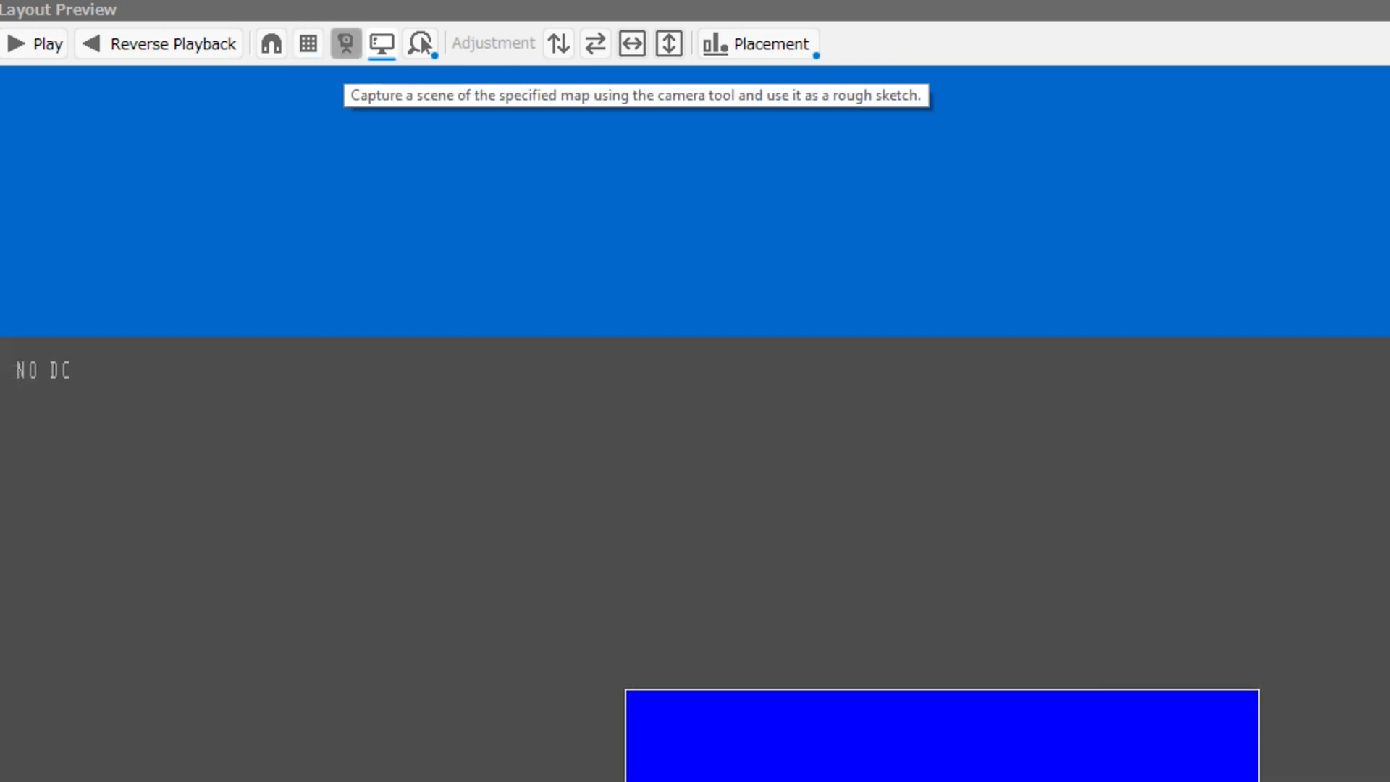
mouse_move(420, 44)
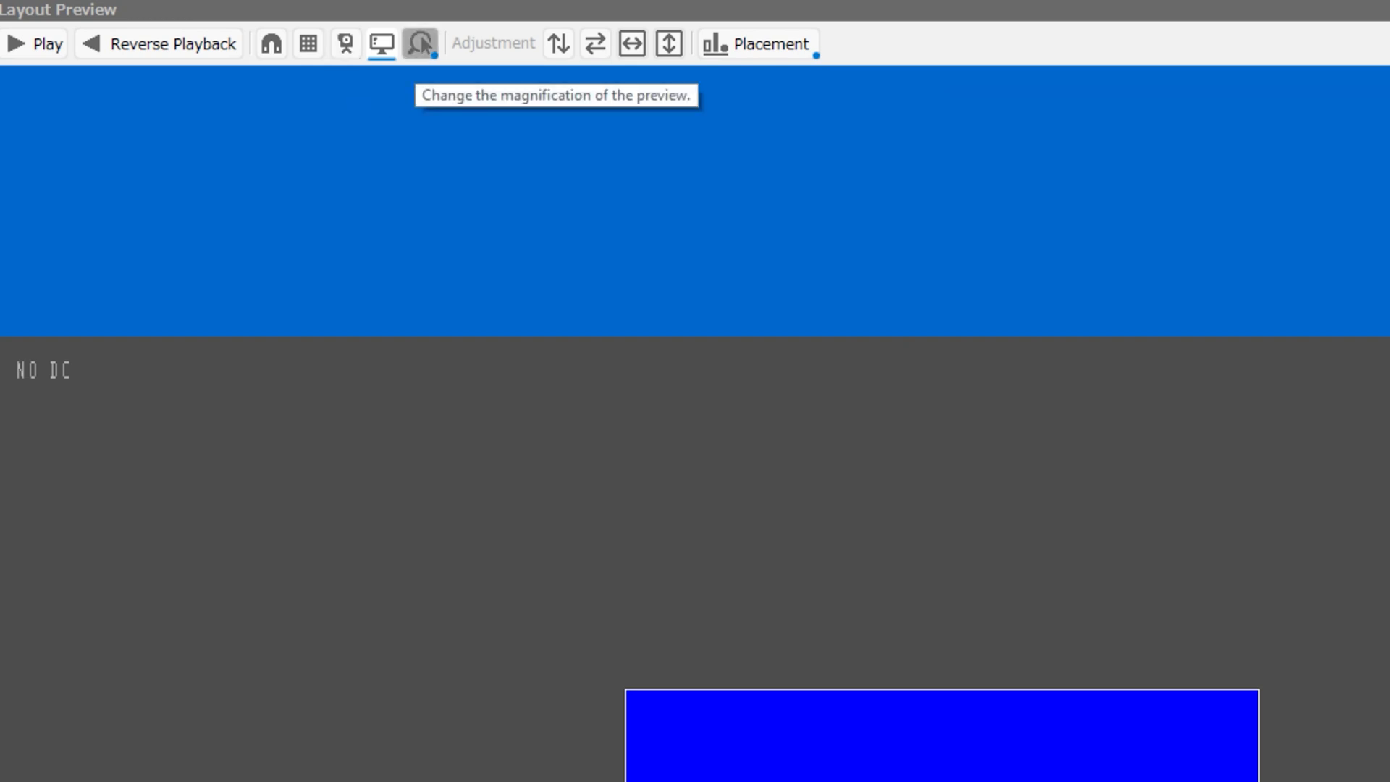
left_click(419, 44)
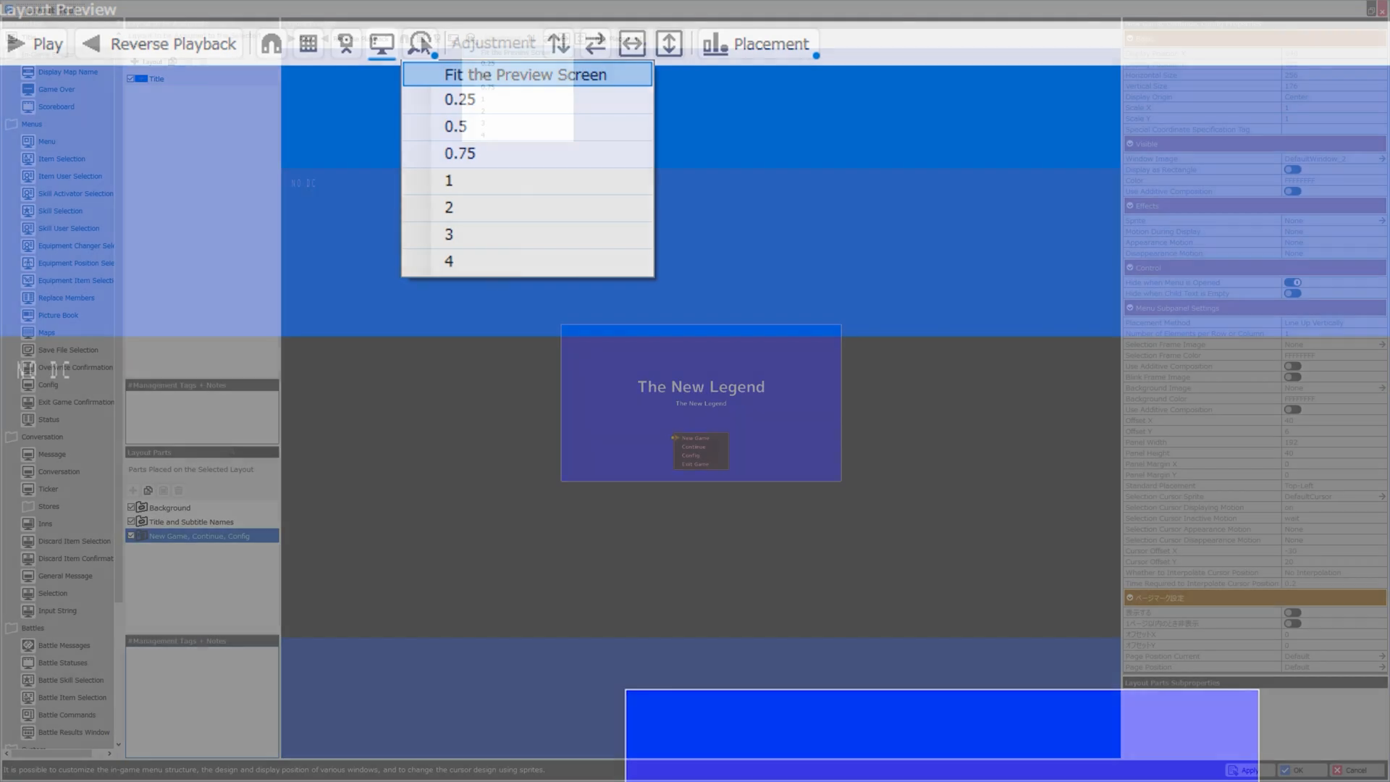
Enlarge the Title preview magnification and fit the title screen in the preview area.
left_click(525, 74)
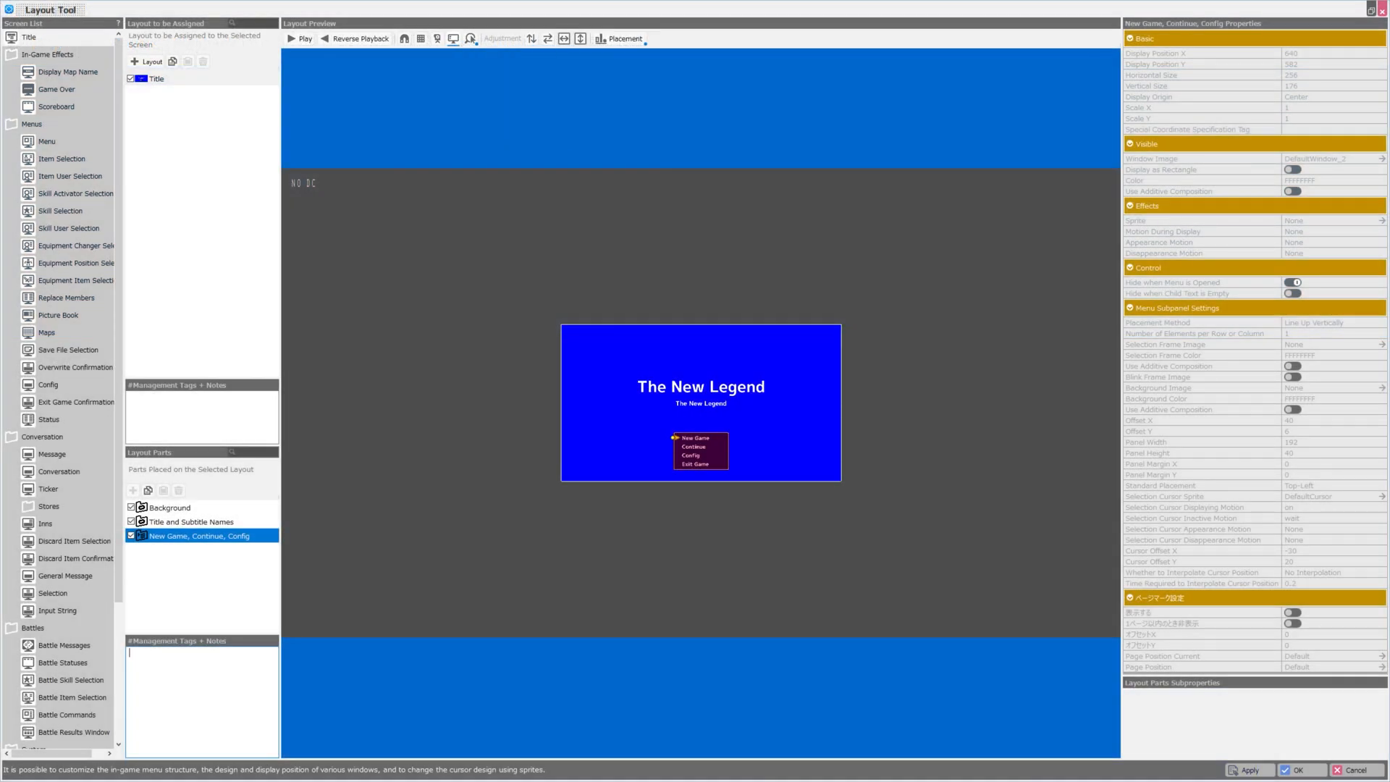
left_click(471, 37)
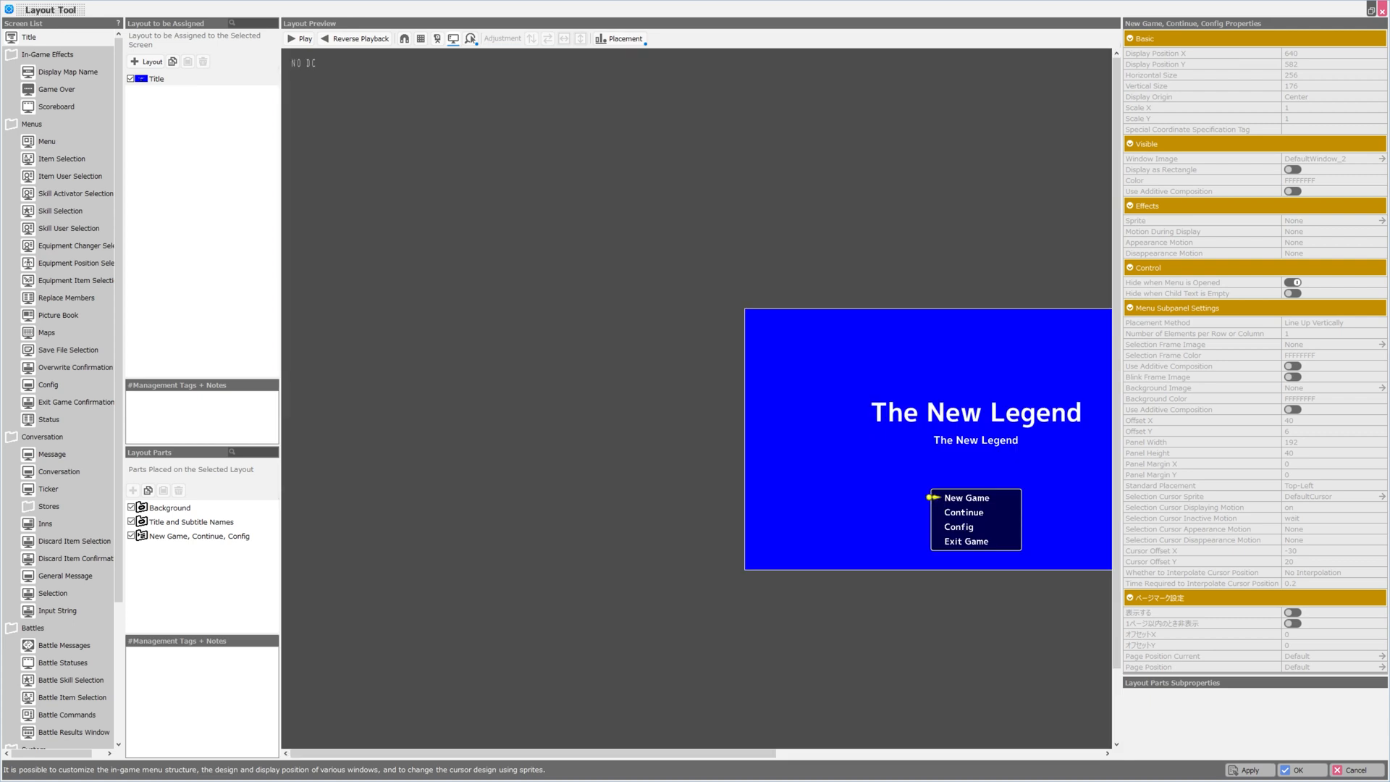
left_click(168, 506)
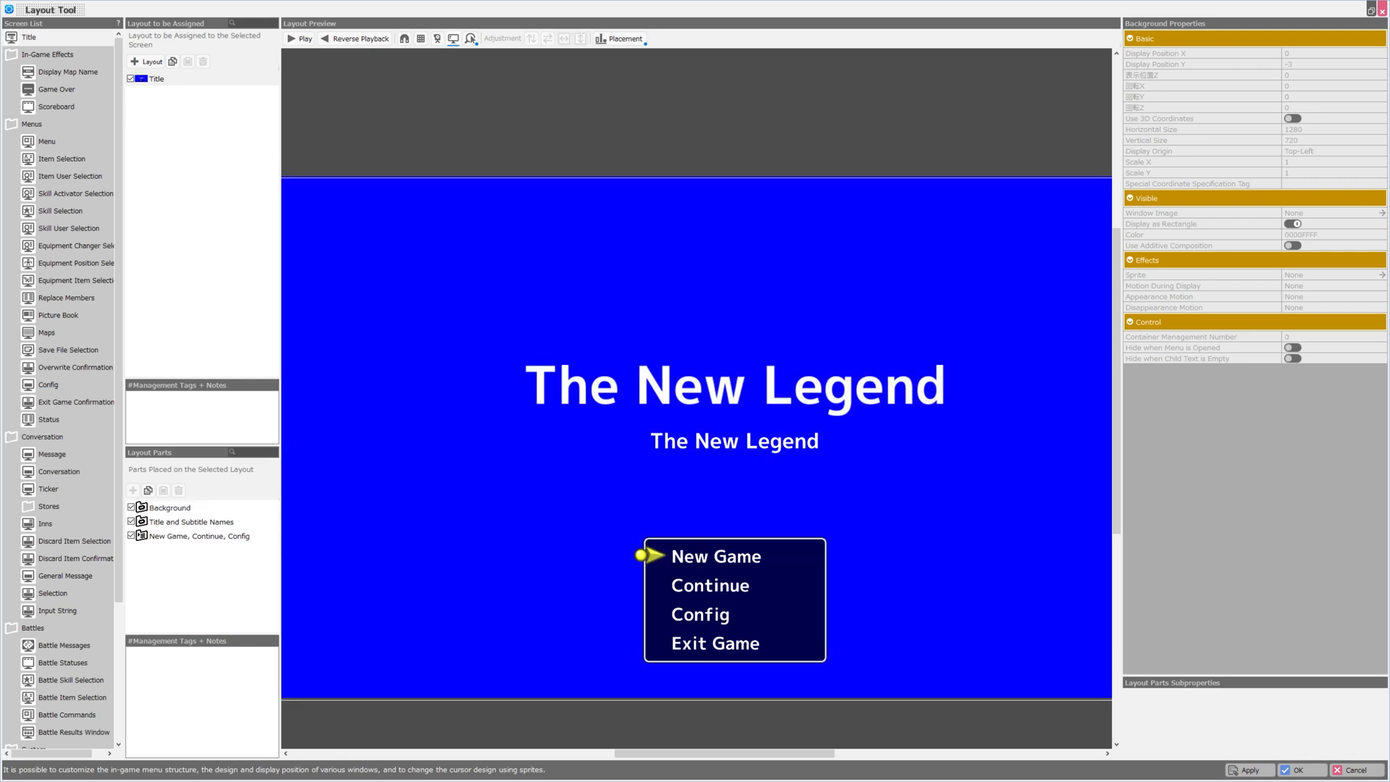
Review the Background, Title and Subtitle Names, and New Game/Continue/Config parts' properties in turn.
left_click(199, 536)
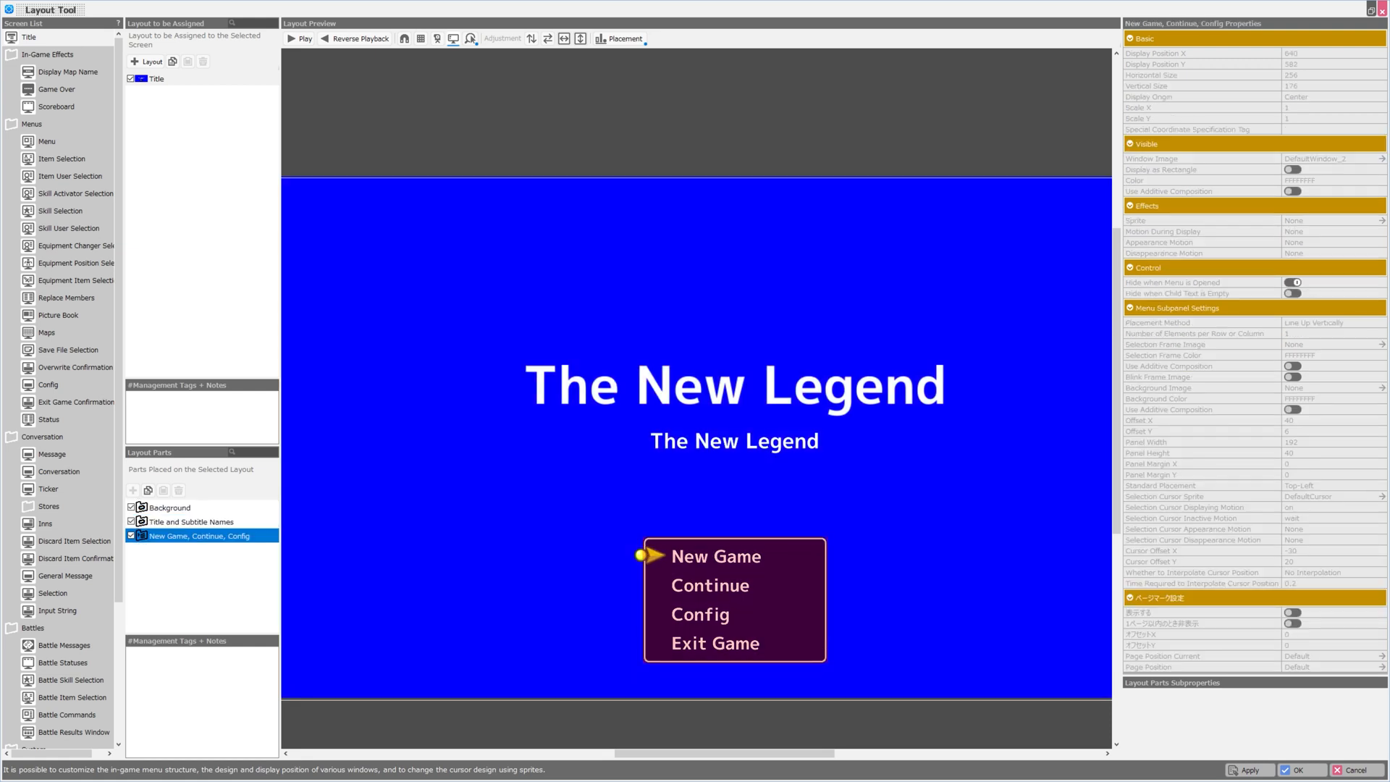
left_click(171, 507)
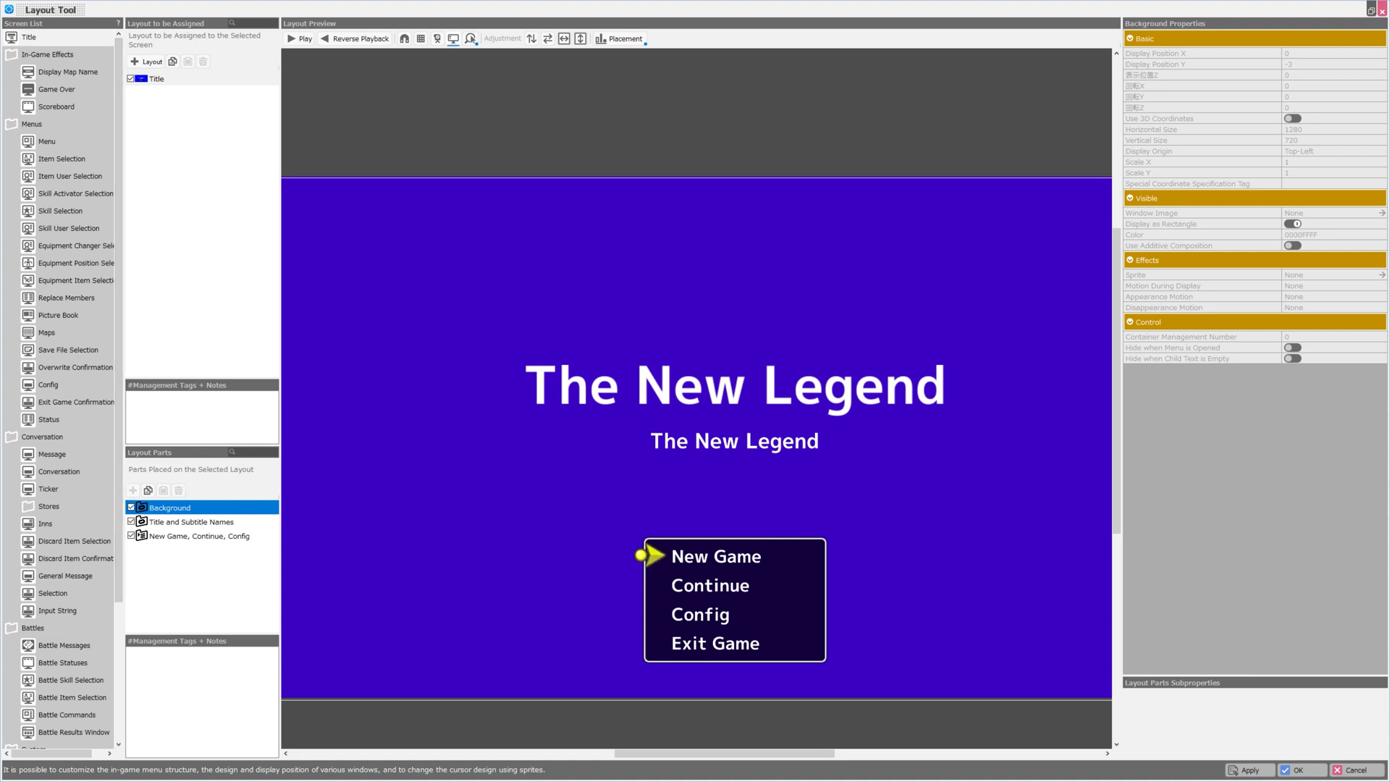
left_click(191, 521)
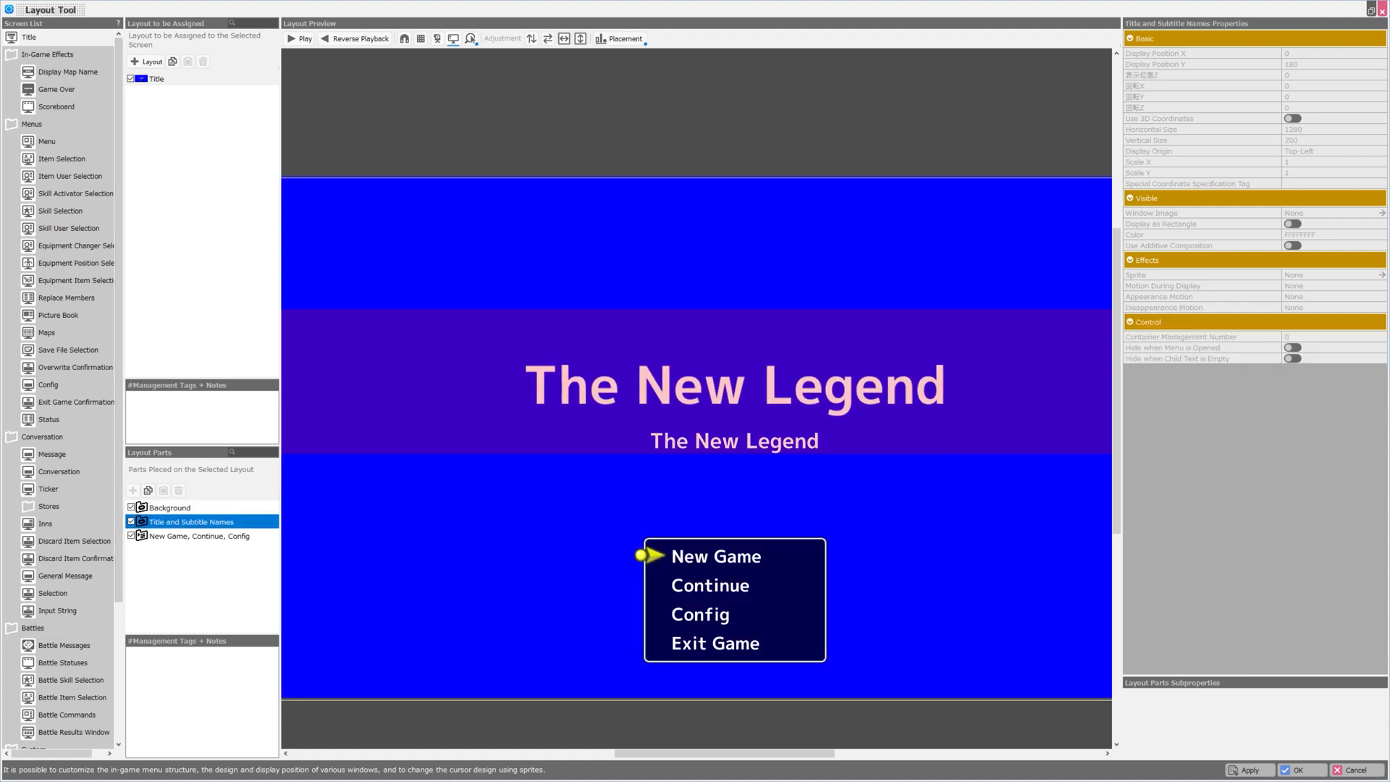
left_click(198, 536)
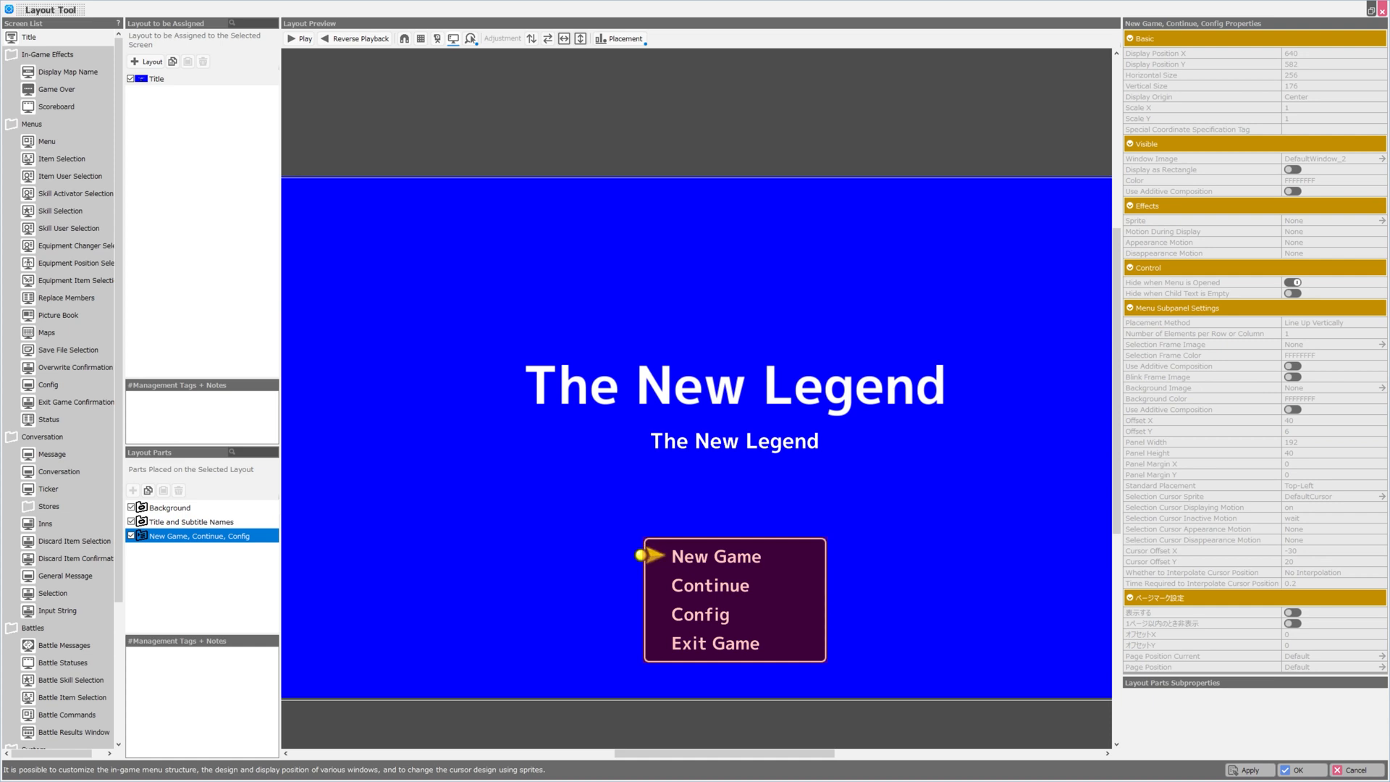
mouse_move(530, 37)
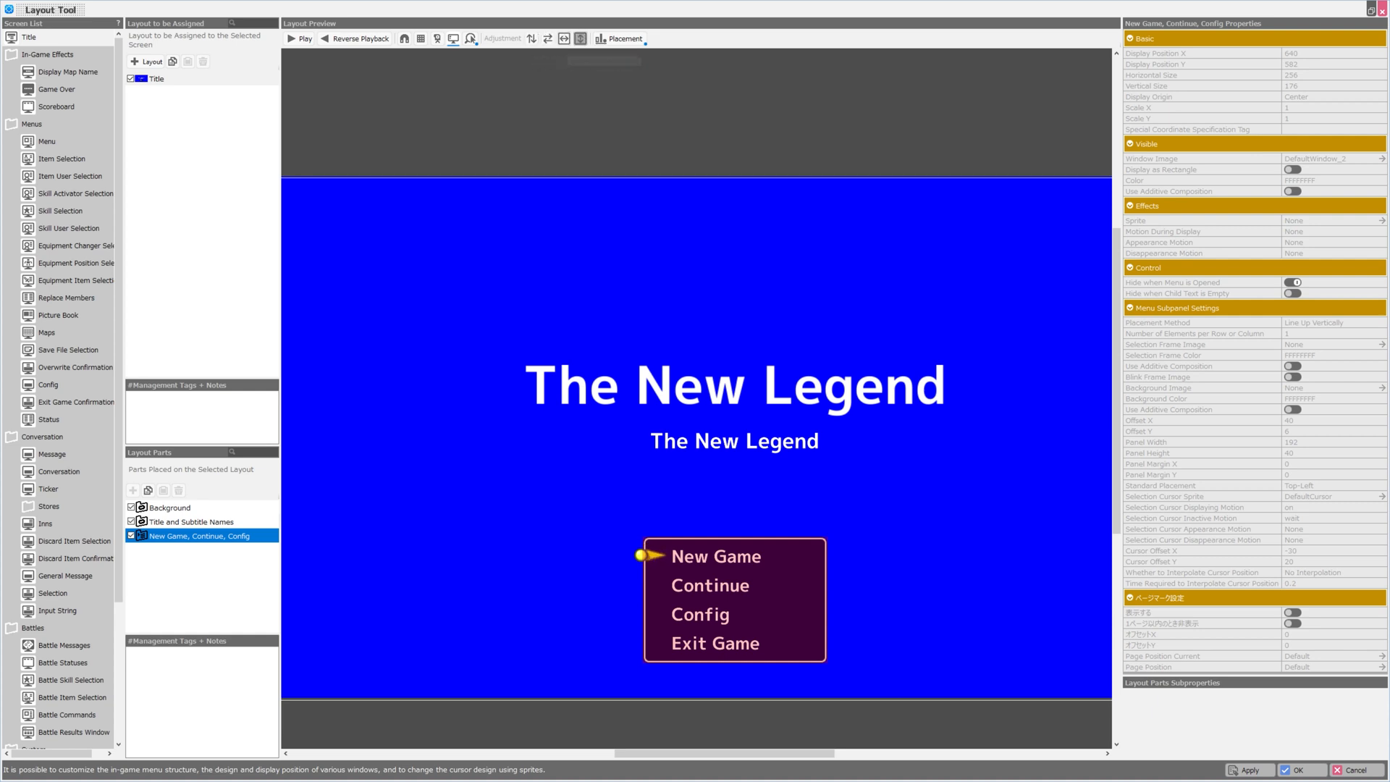
mouse_move(579, 38)
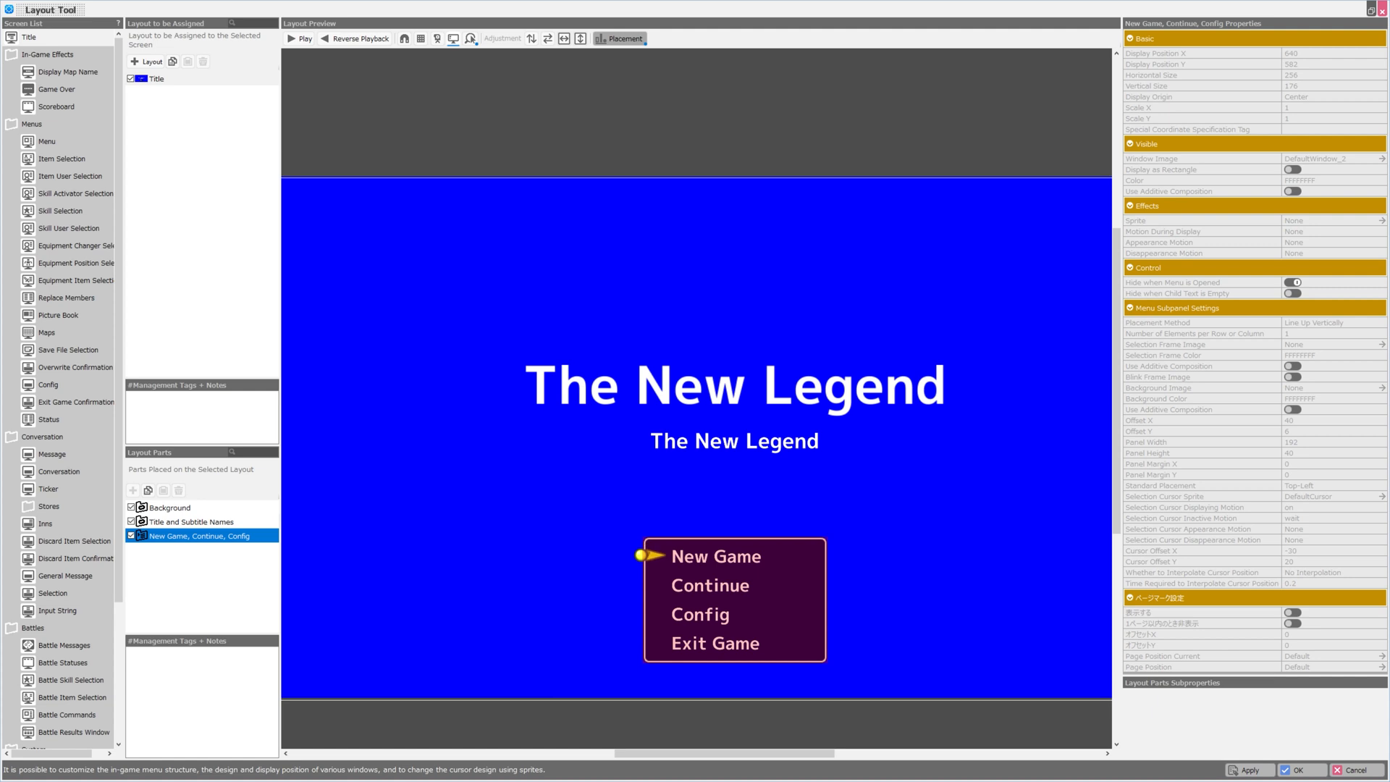
Expand the Title and Subtitle Names group to reach the Title Name text part.
left_click(181, 536)
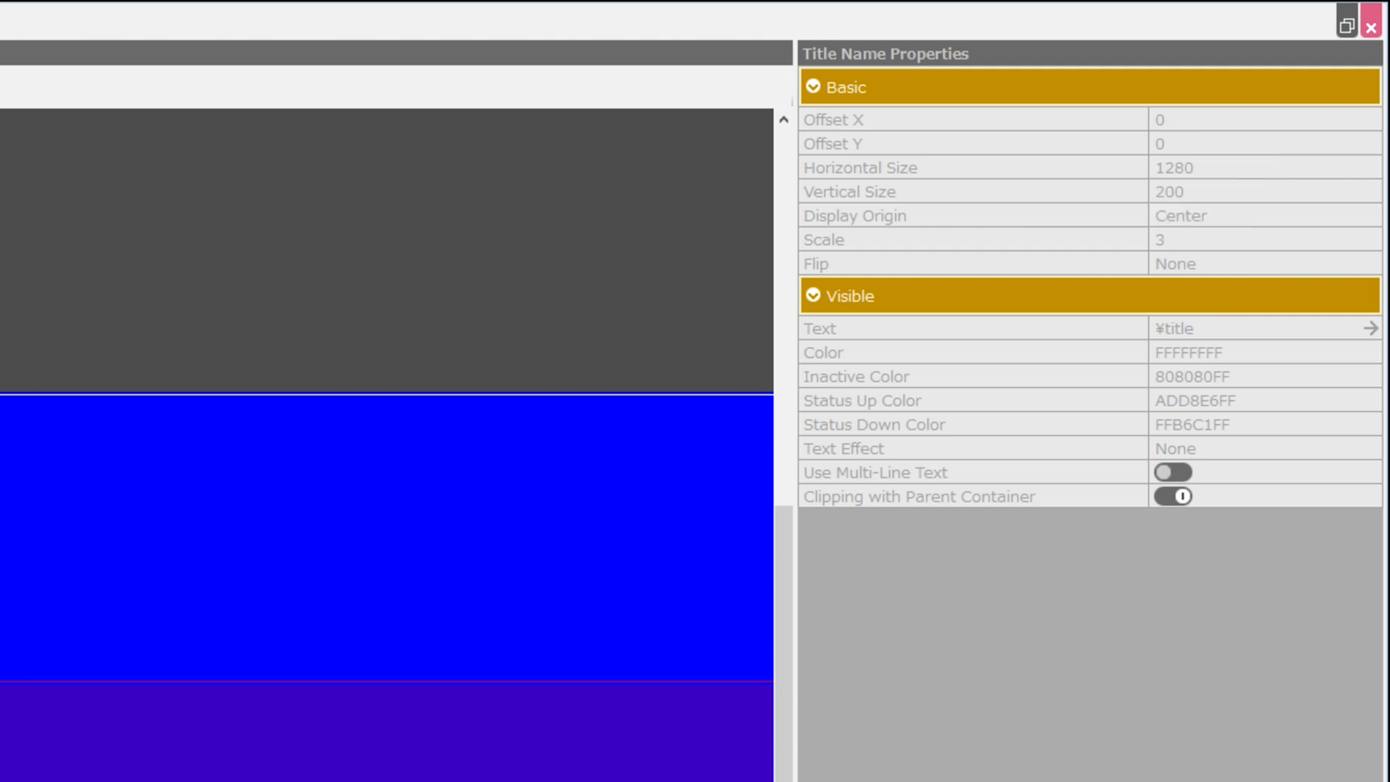
mouse_move(815, 264)
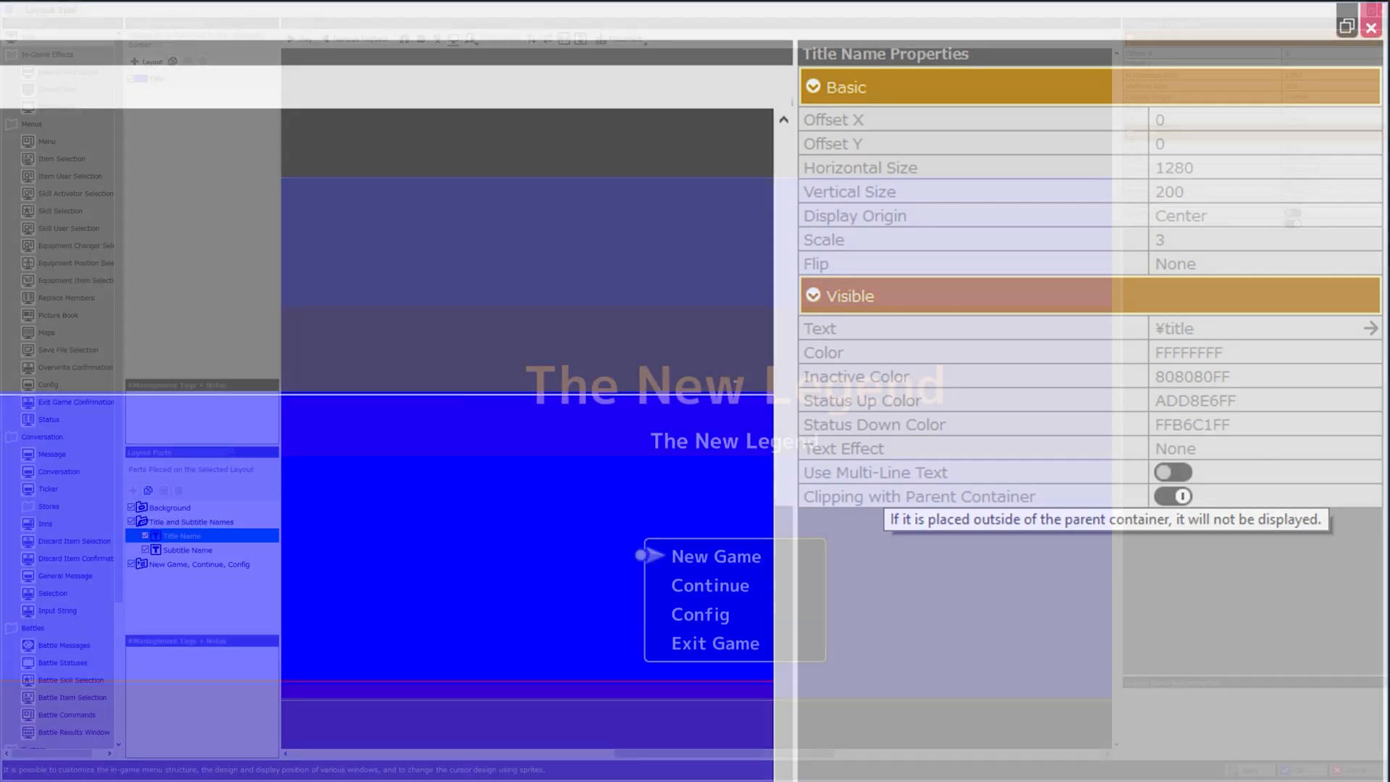
View the Game Over and Scoreboard layouts, then move on to the Menu screen layout.
left_click(54, 89)
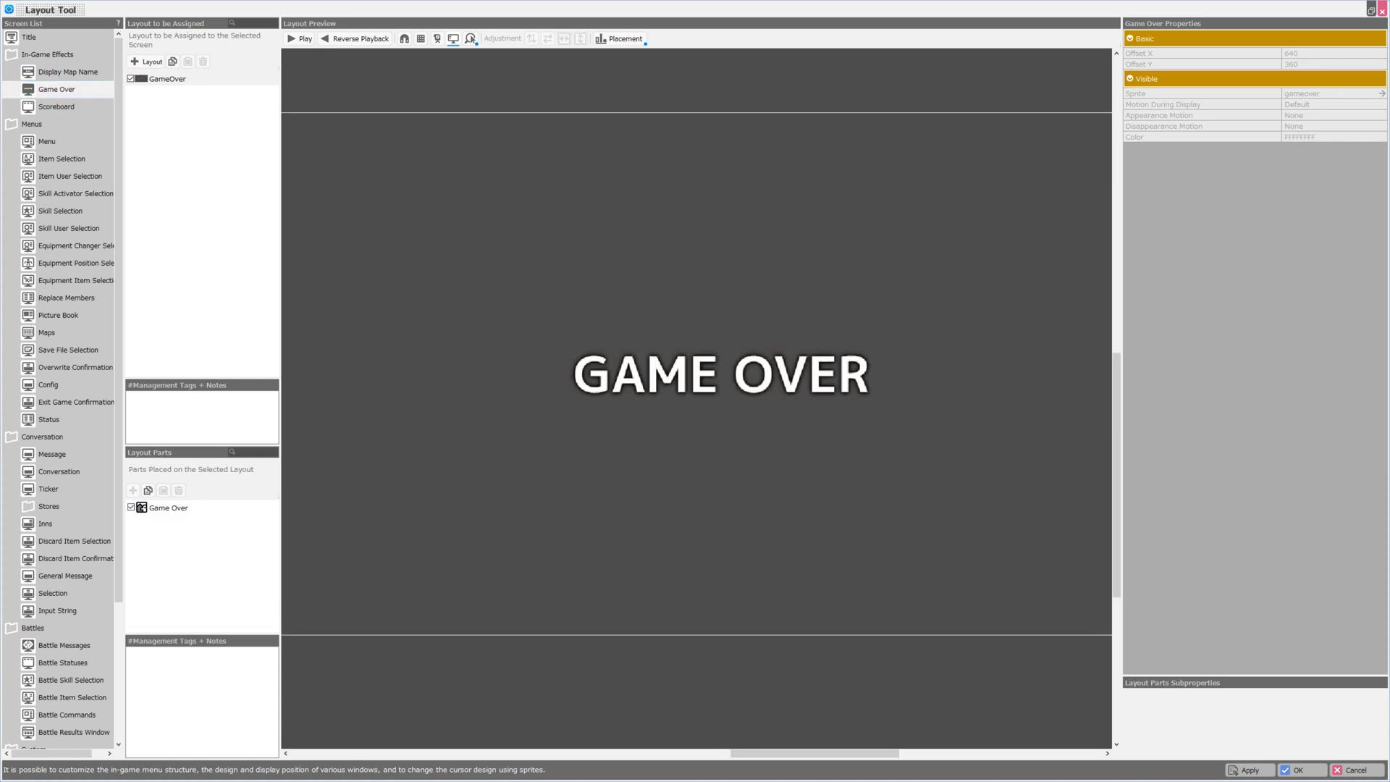
left_click(57, 105)
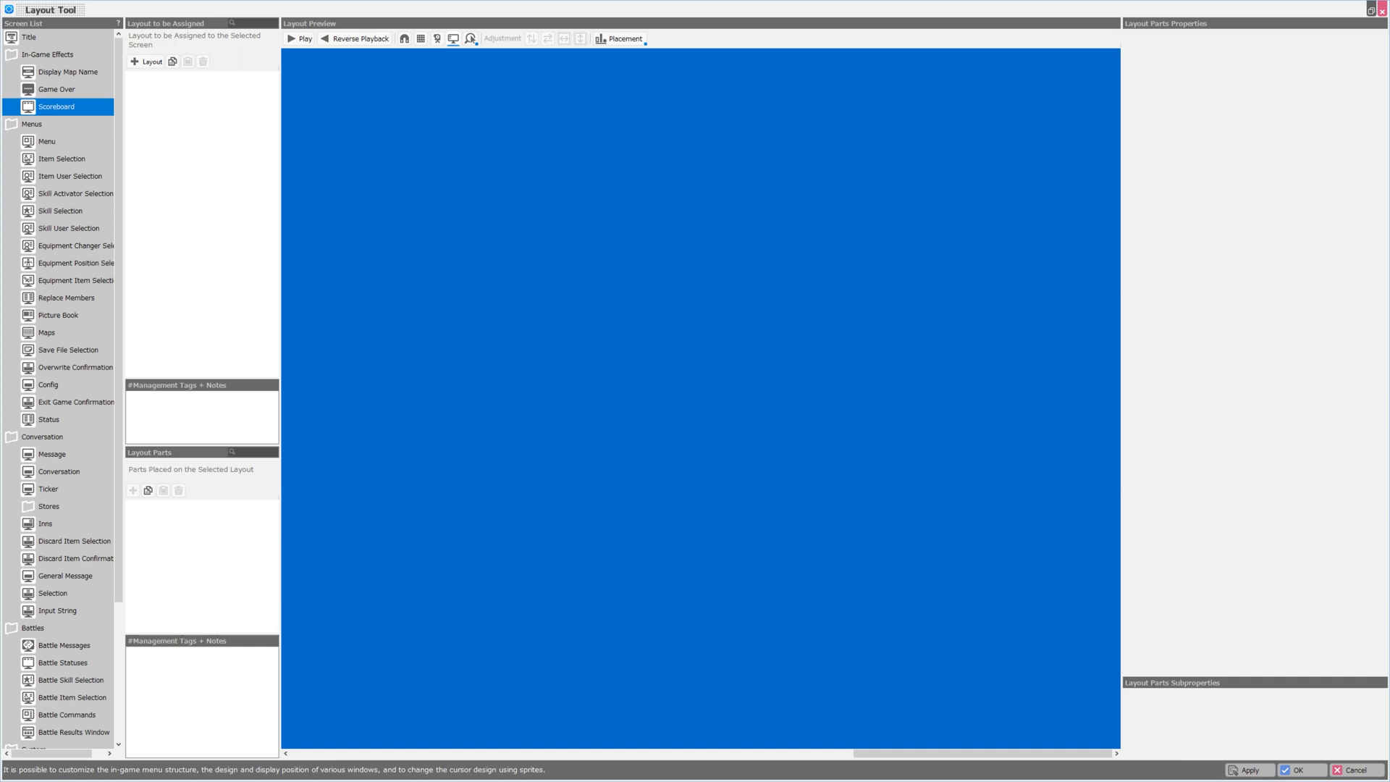
left_click(47, 141)
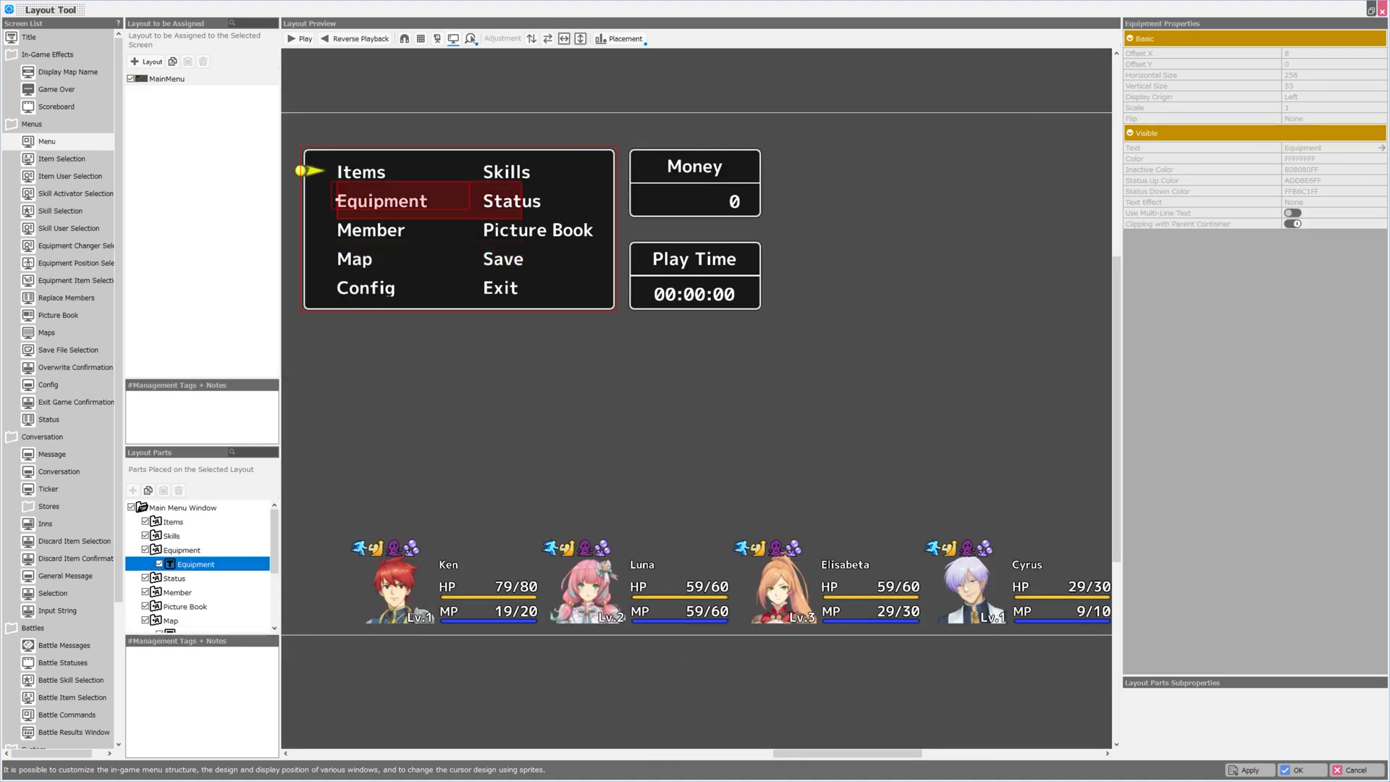
Inspect the main menu's Play Time value, Money headline and Items text parts.
left_click(186, 536)
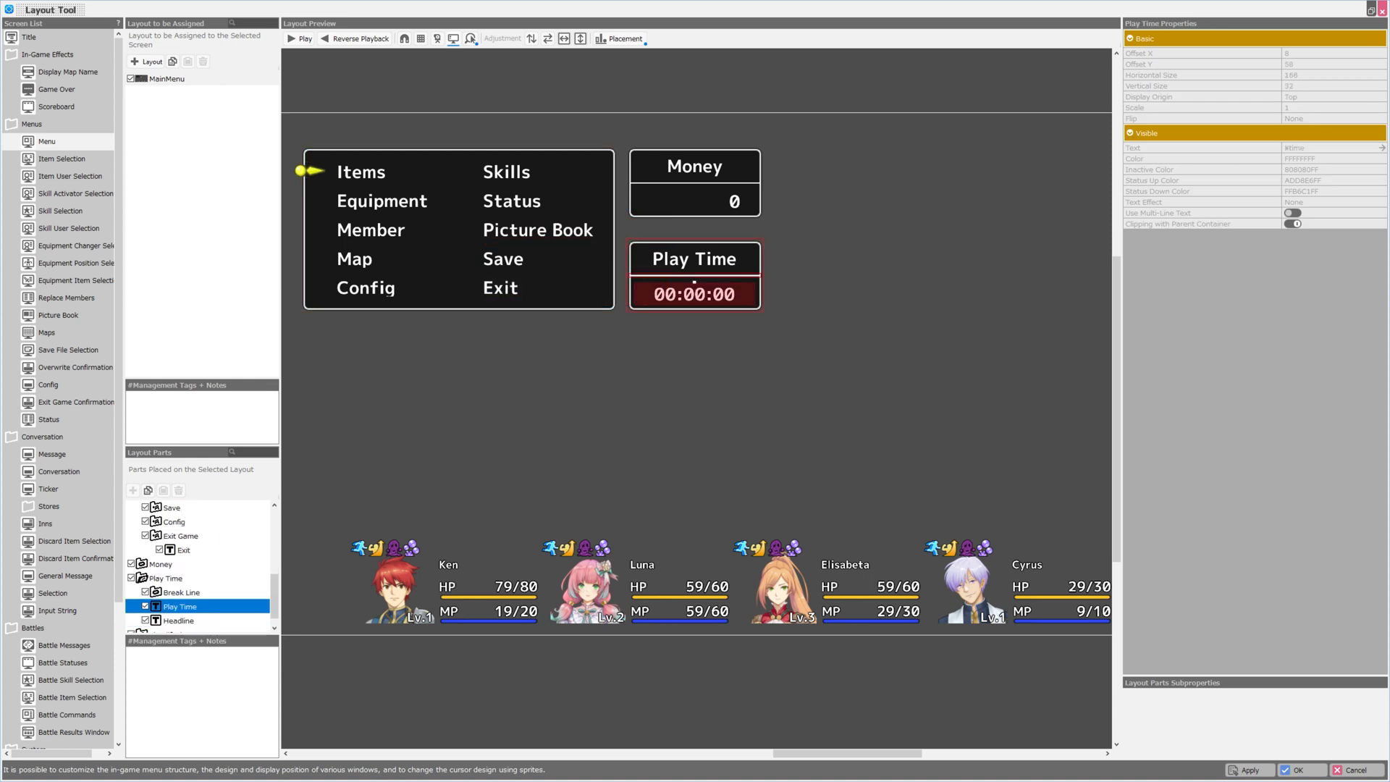
left_click(178, 605)
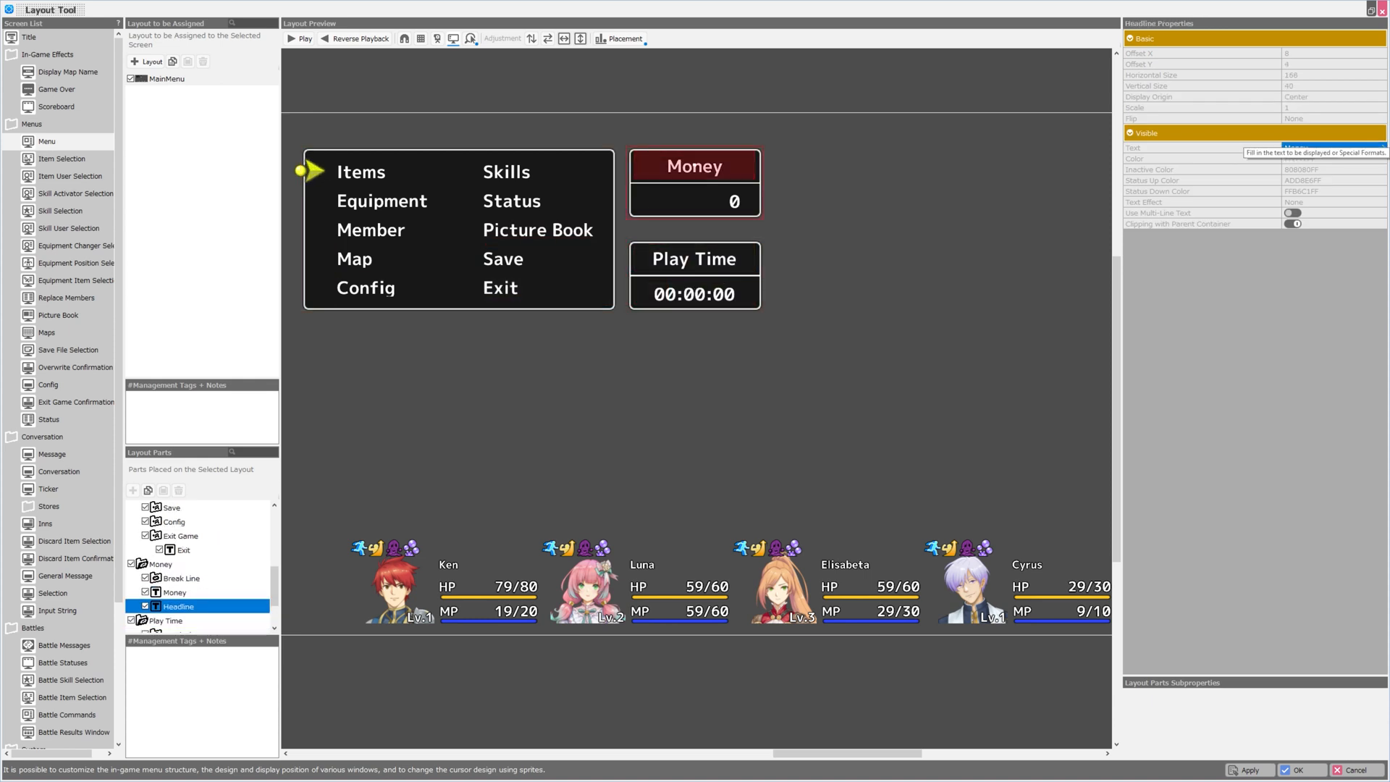
left_click(174, 592)
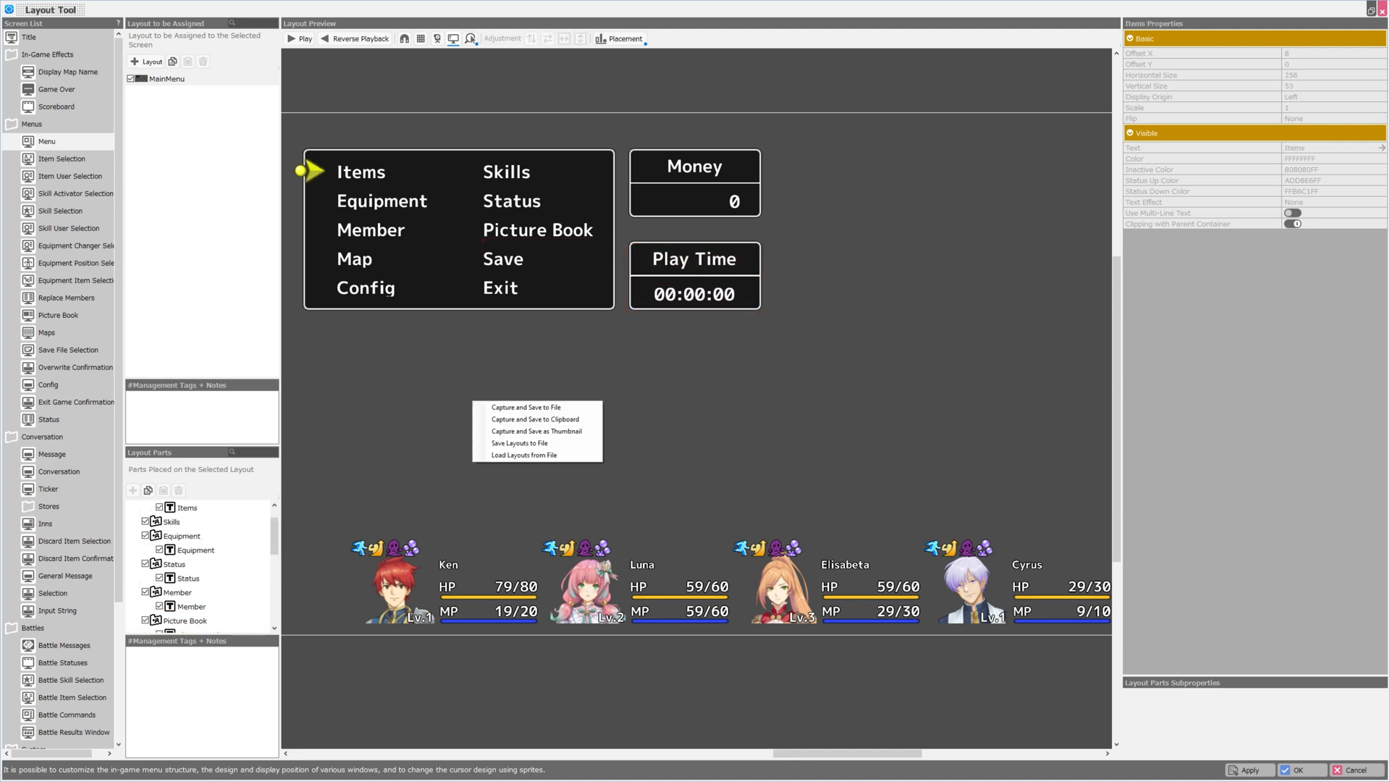
mouse_move(524, 407)
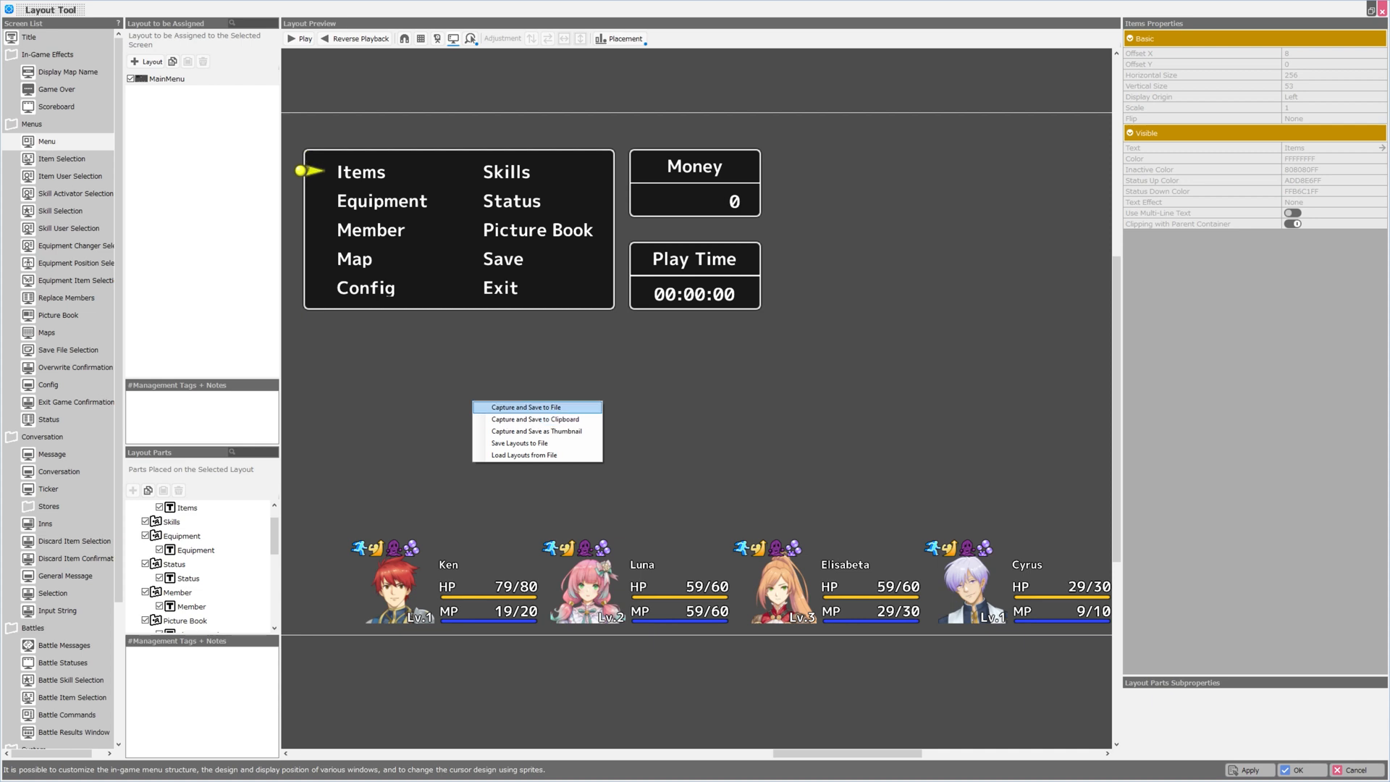
mouse_move(534, 420)
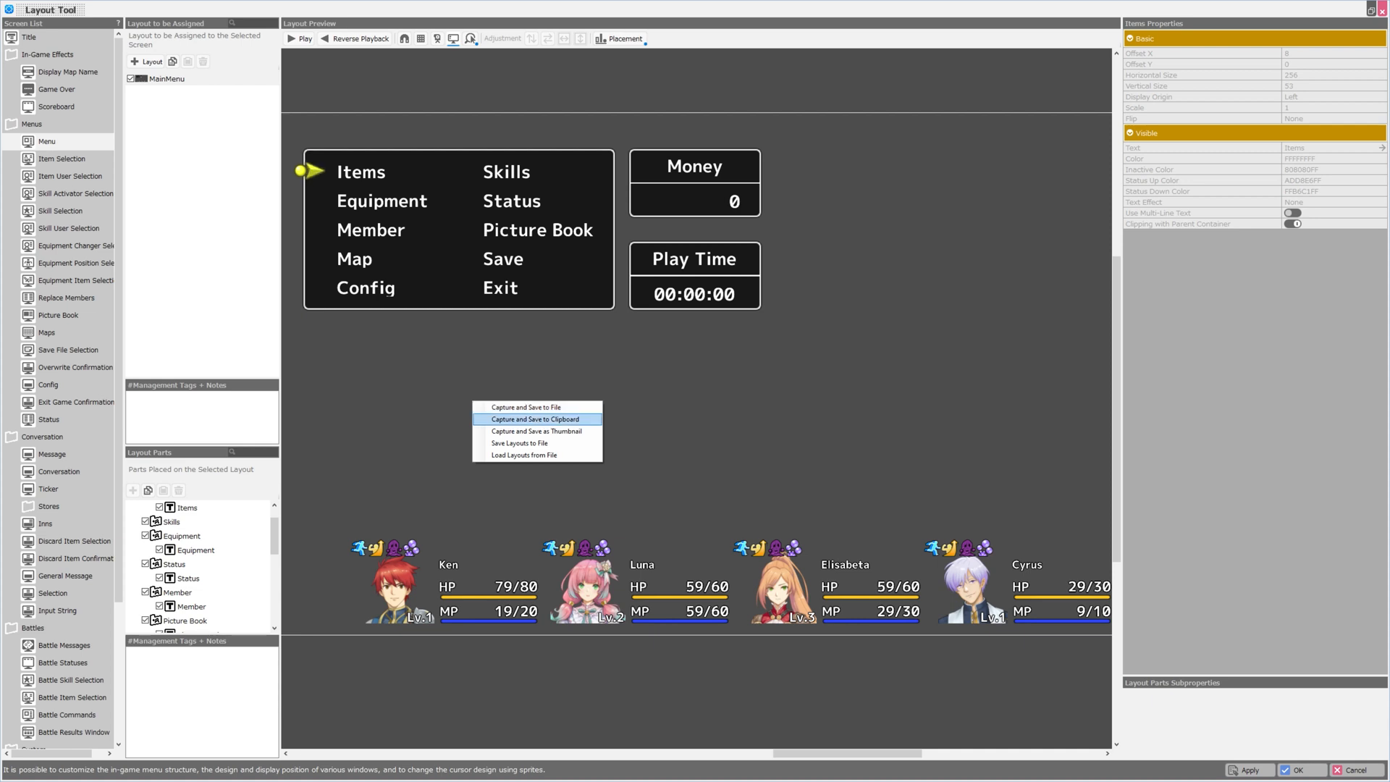
mouse_move(518, 443)
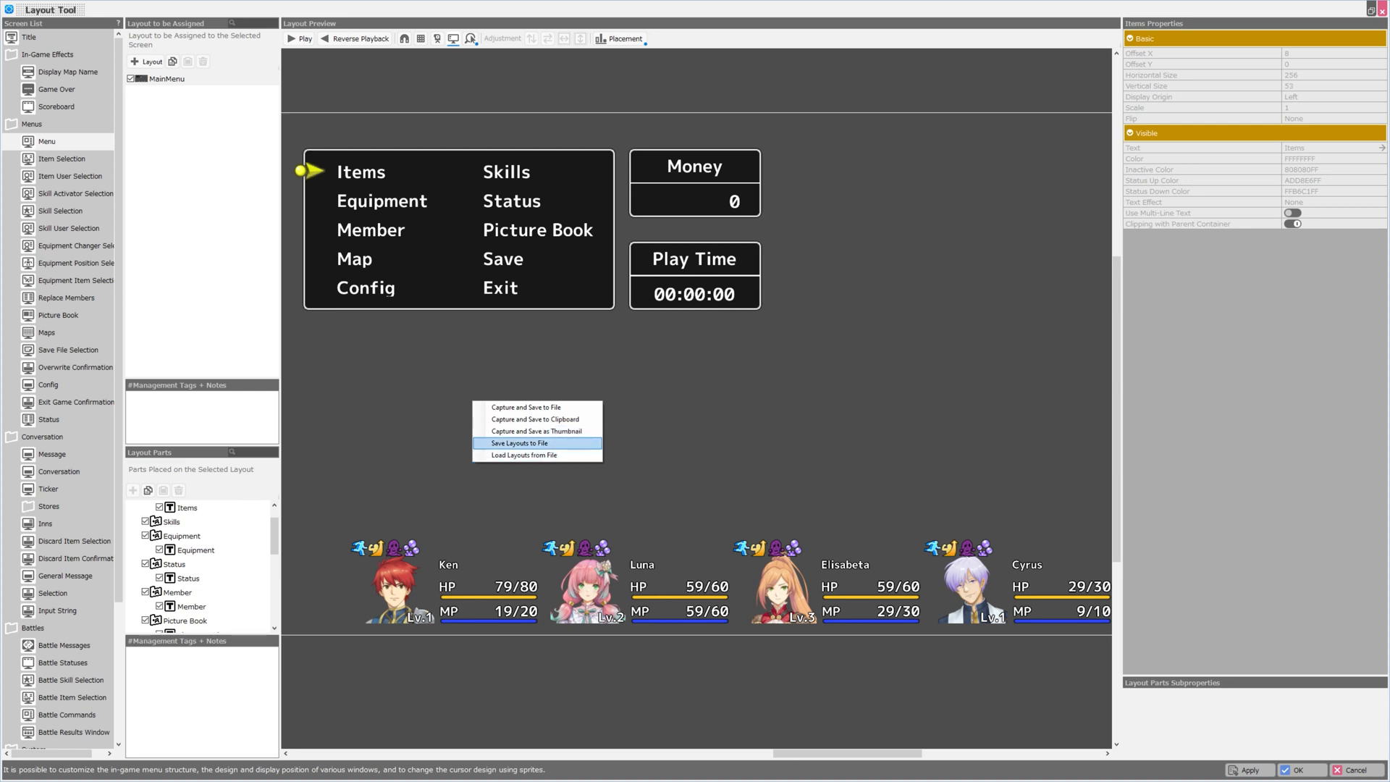
mouse_move(524, 455)
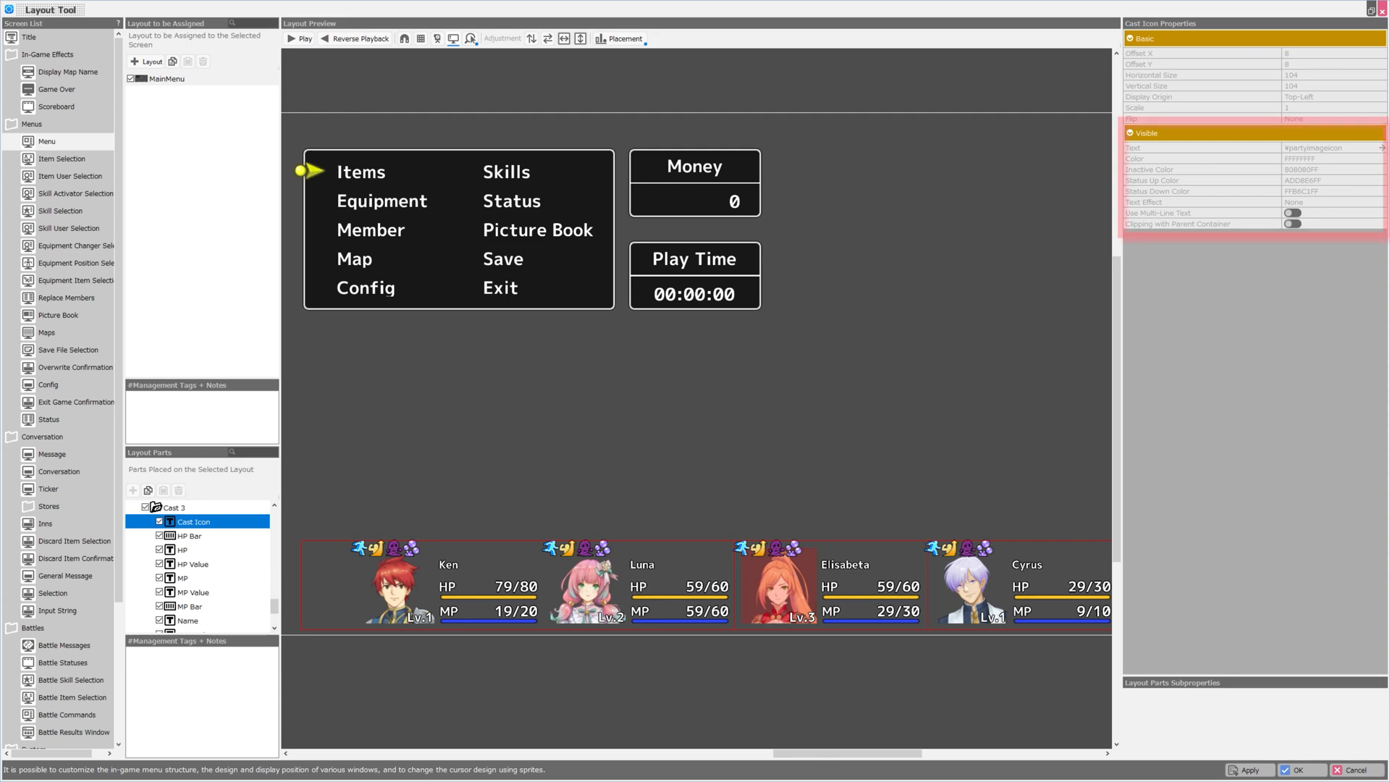
Inspect the third cast member's MP Value and Name parts, then switch to the Item Selection layout.
left_click(1321, 147)
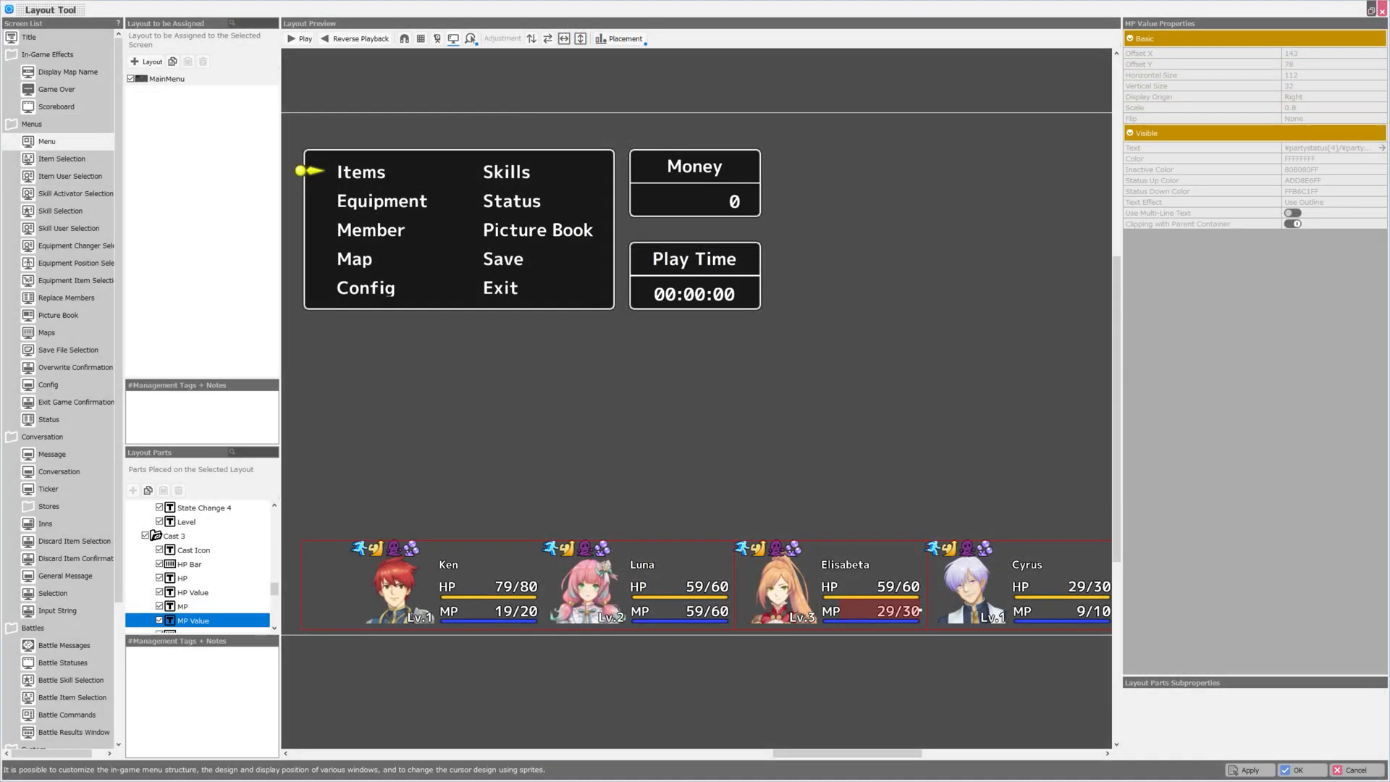
left_click(187, 620)
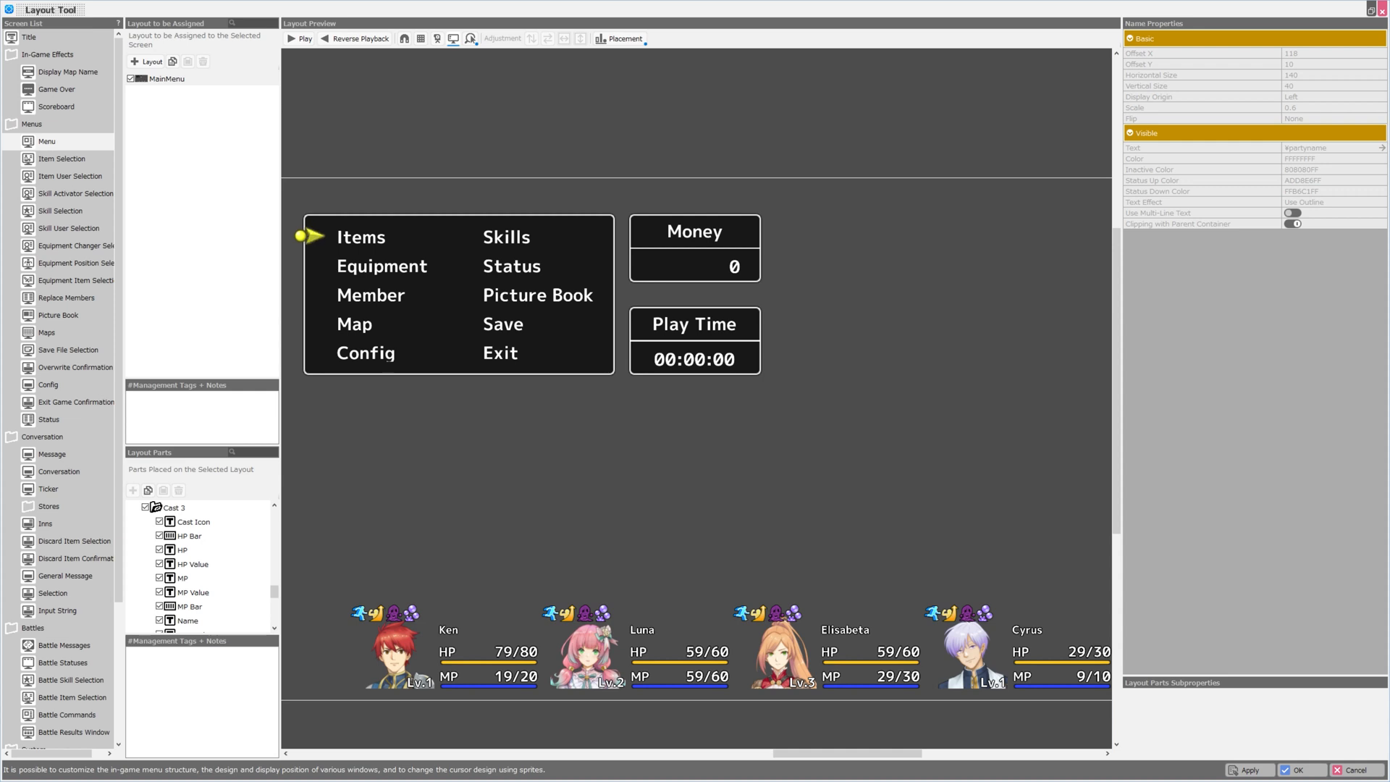
left_click(63, 159)
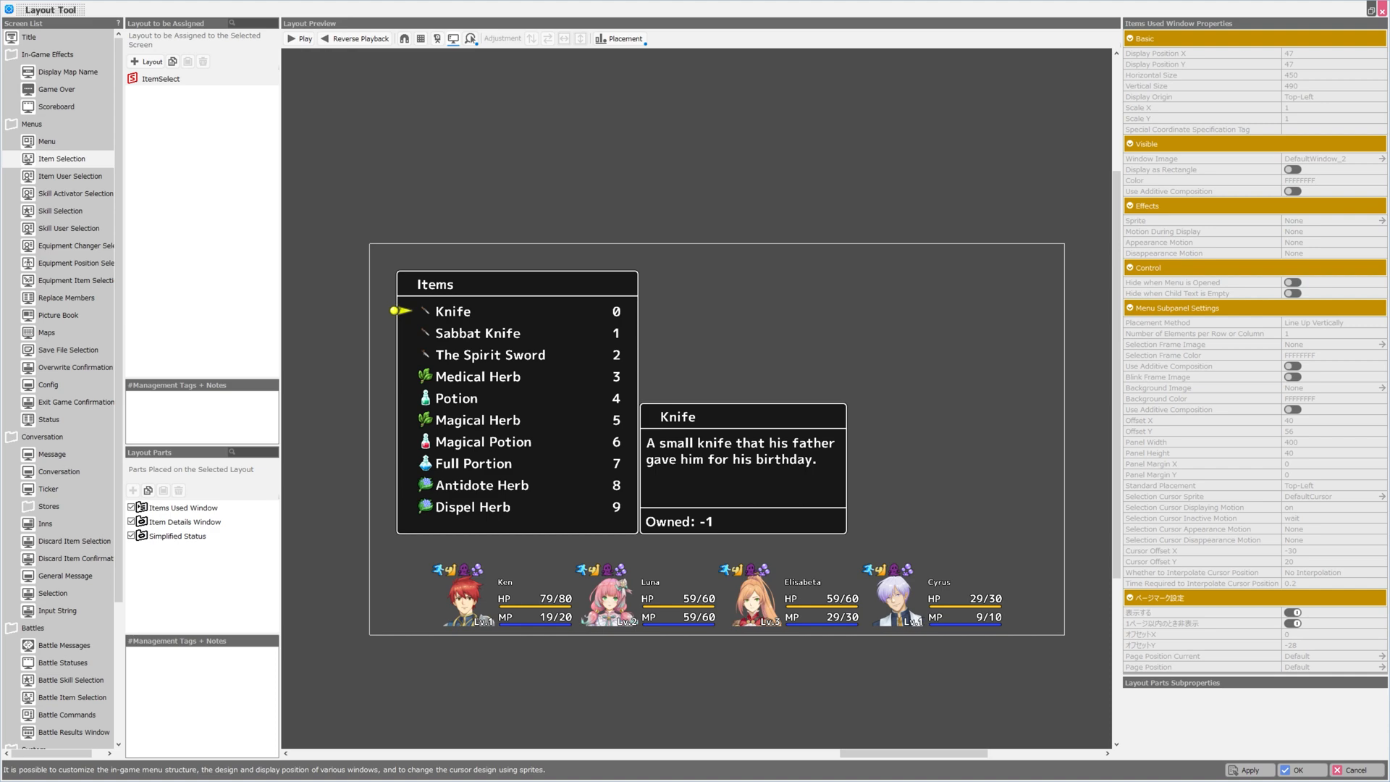
Show ItemSelect's general layout settings, then inspect the Item Details Window's Description text part.
left_click(160, 78)
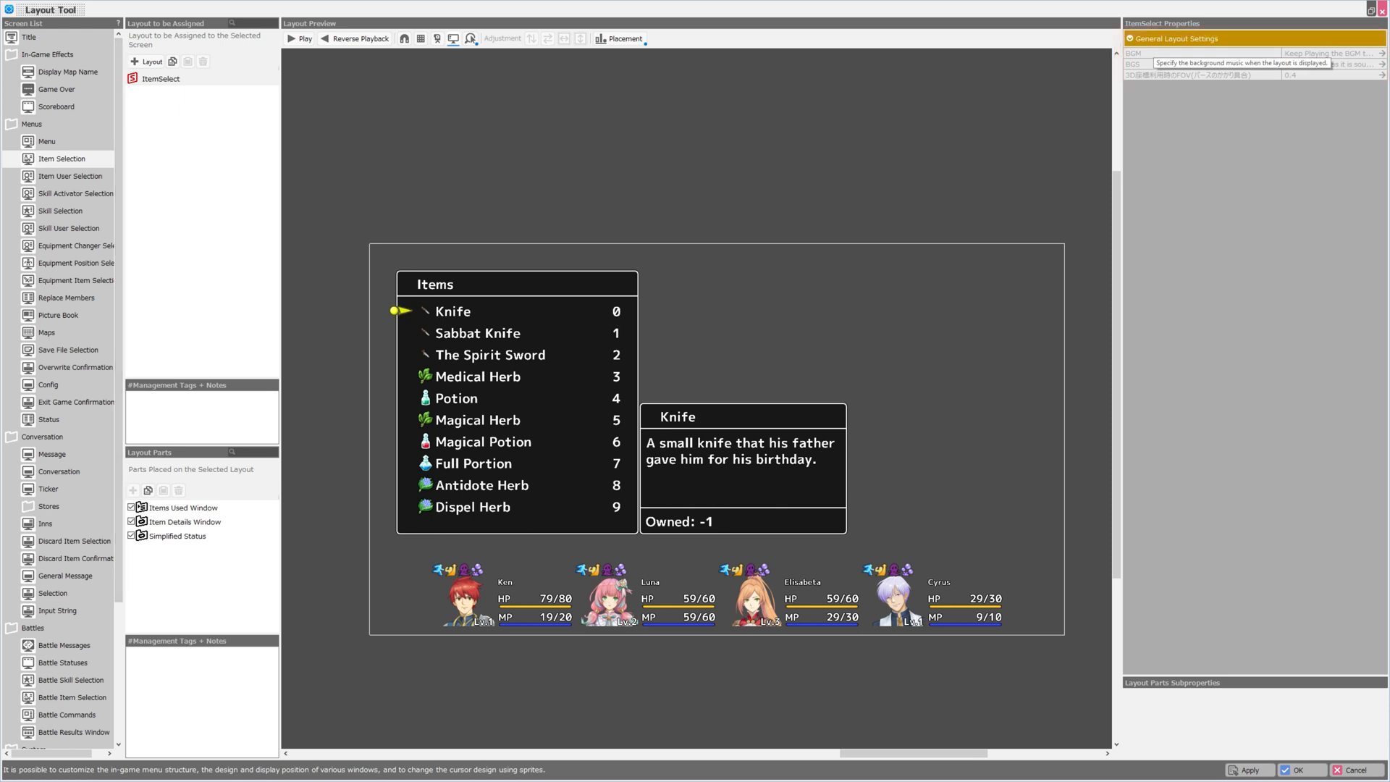
left_click(1329, 53)
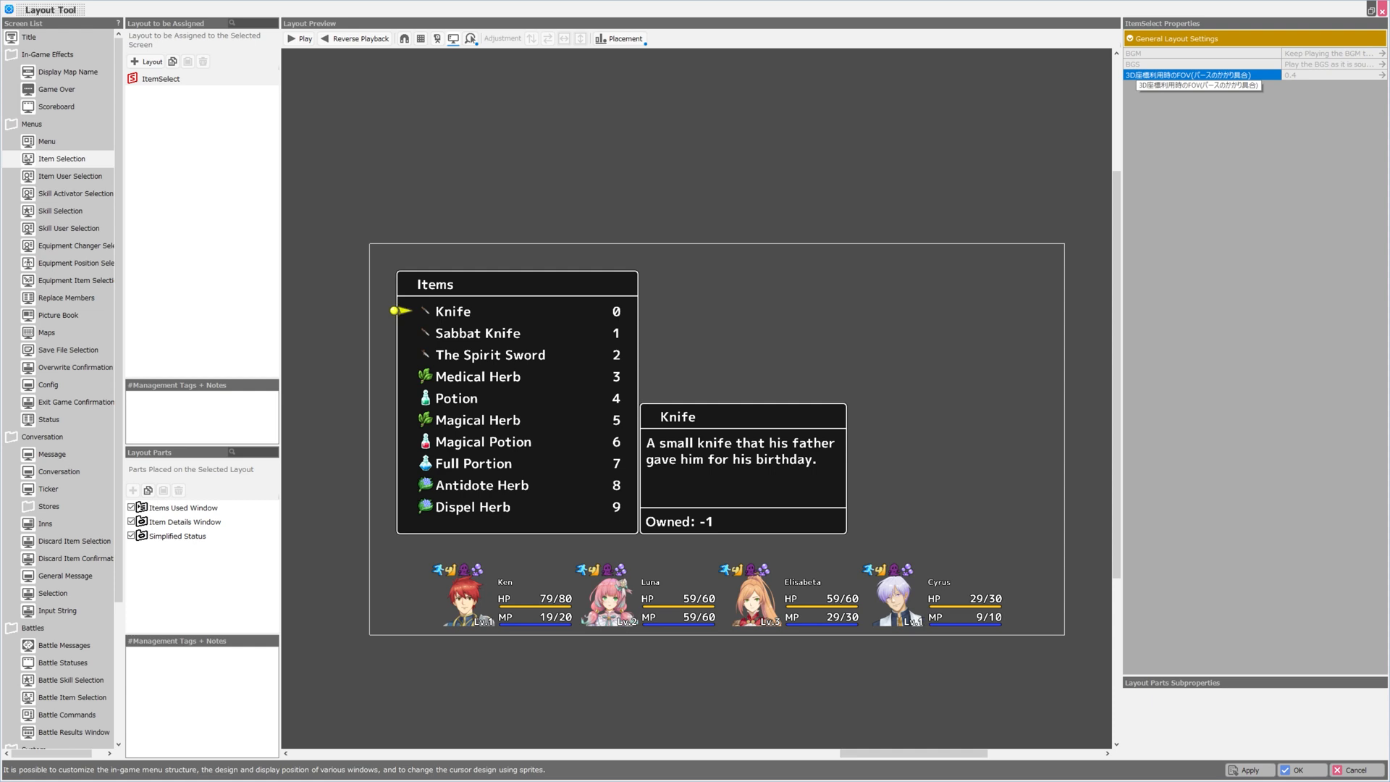
left_click(181, 593)
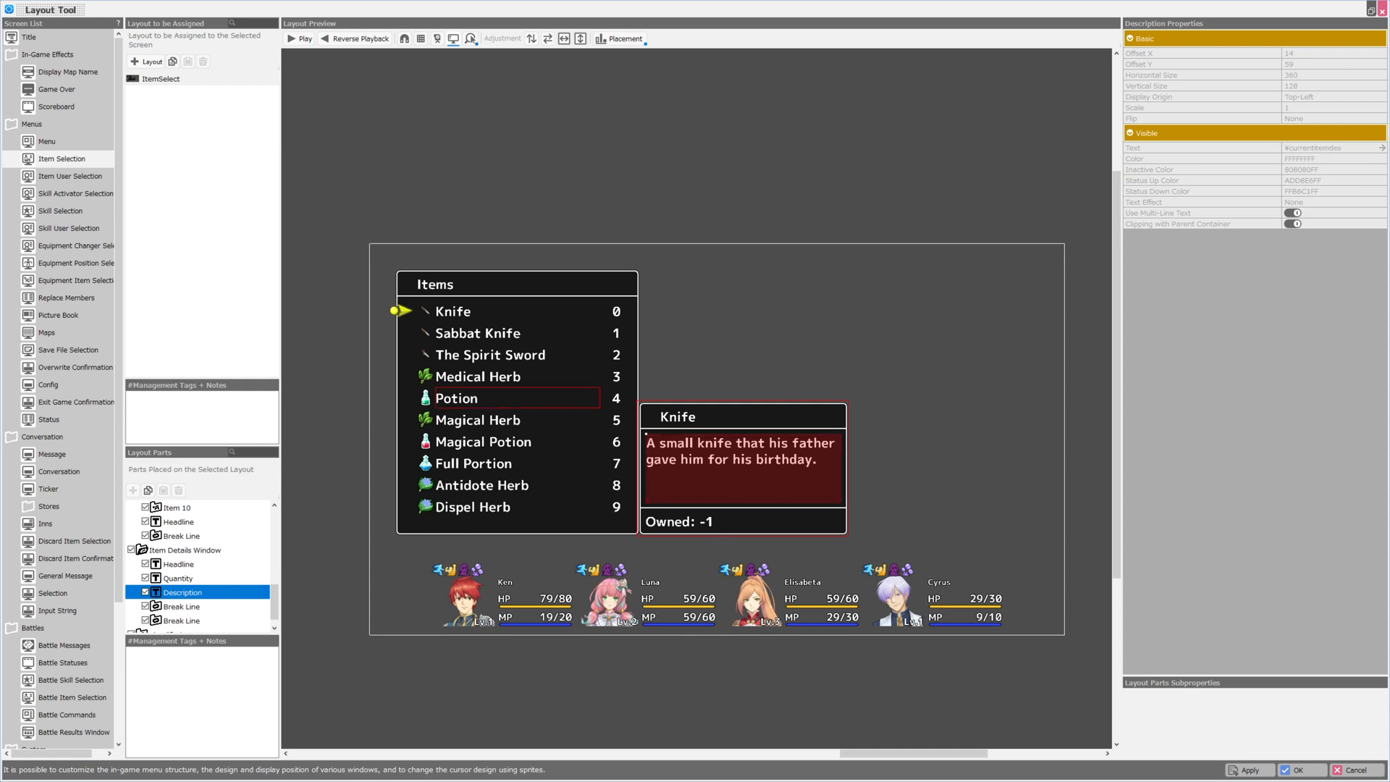
Page through Item User, Skill Activator, Skill User, Equipment Changer, Equipment Item and Replace Members layouts.
left_click(71, 176)
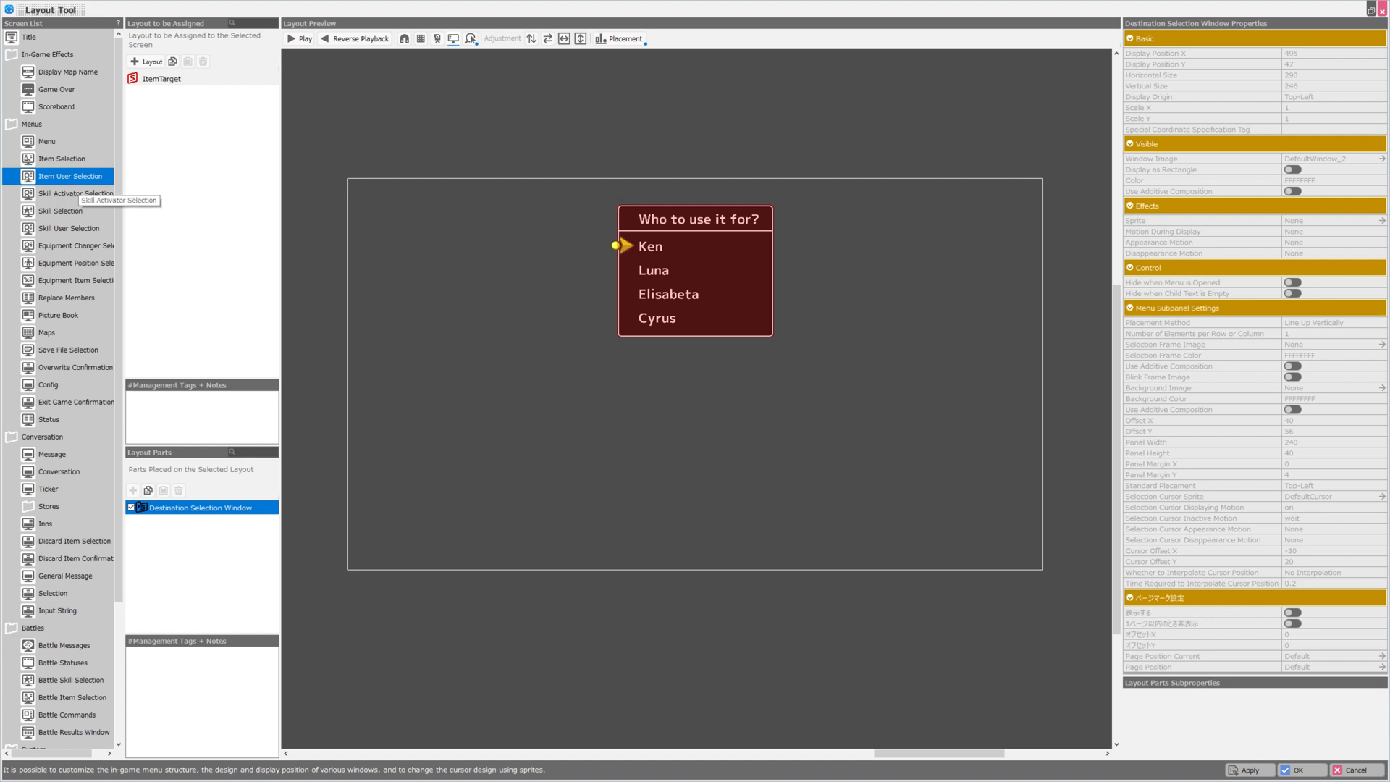
left_click(75, 192)
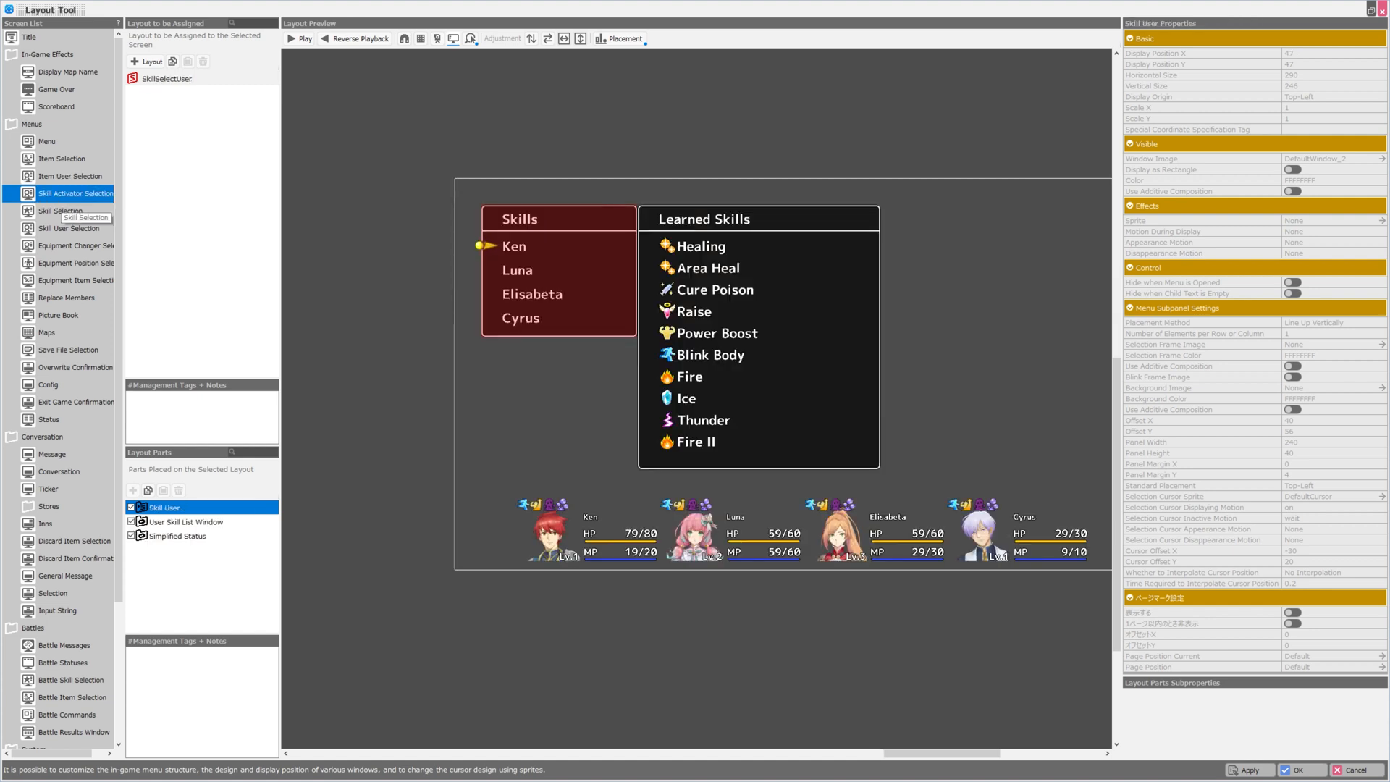
left_click(68, 227)
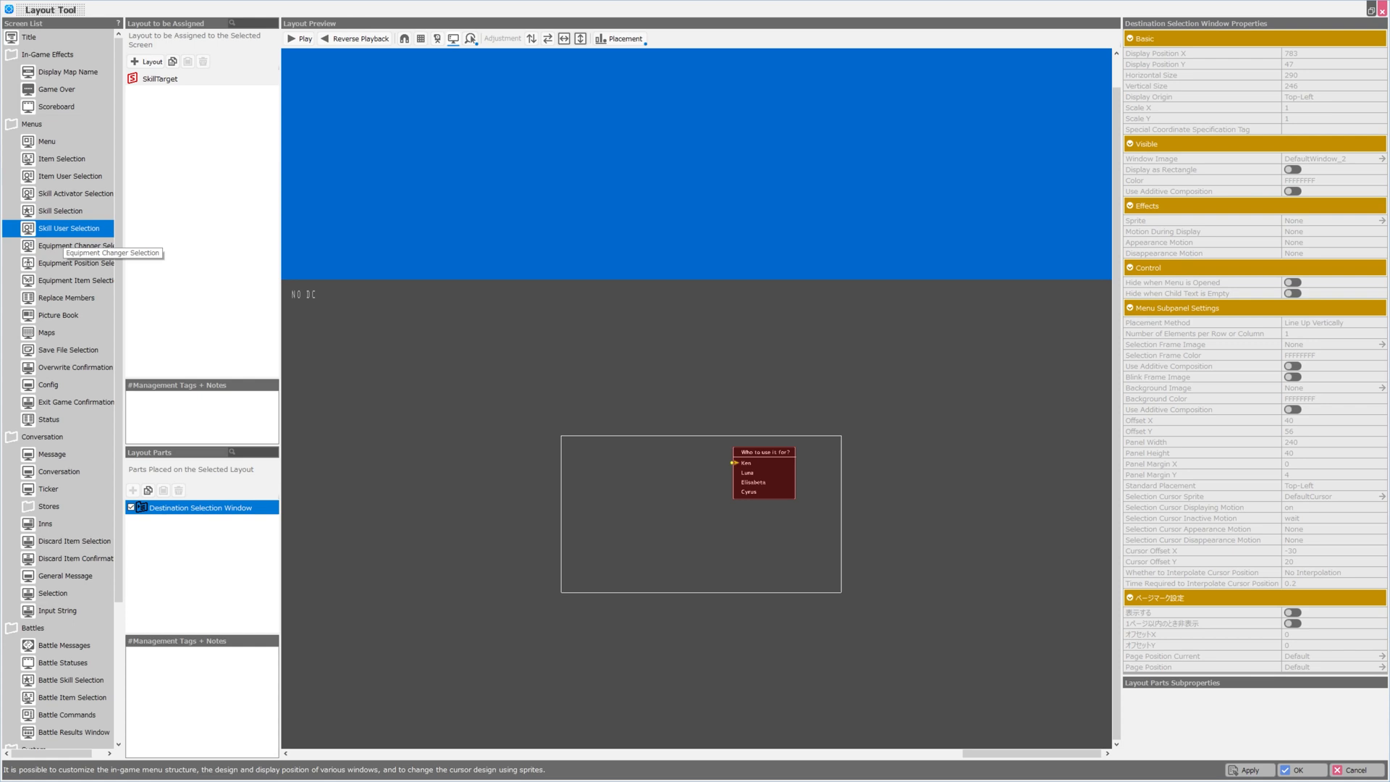
left_click(75, 246)
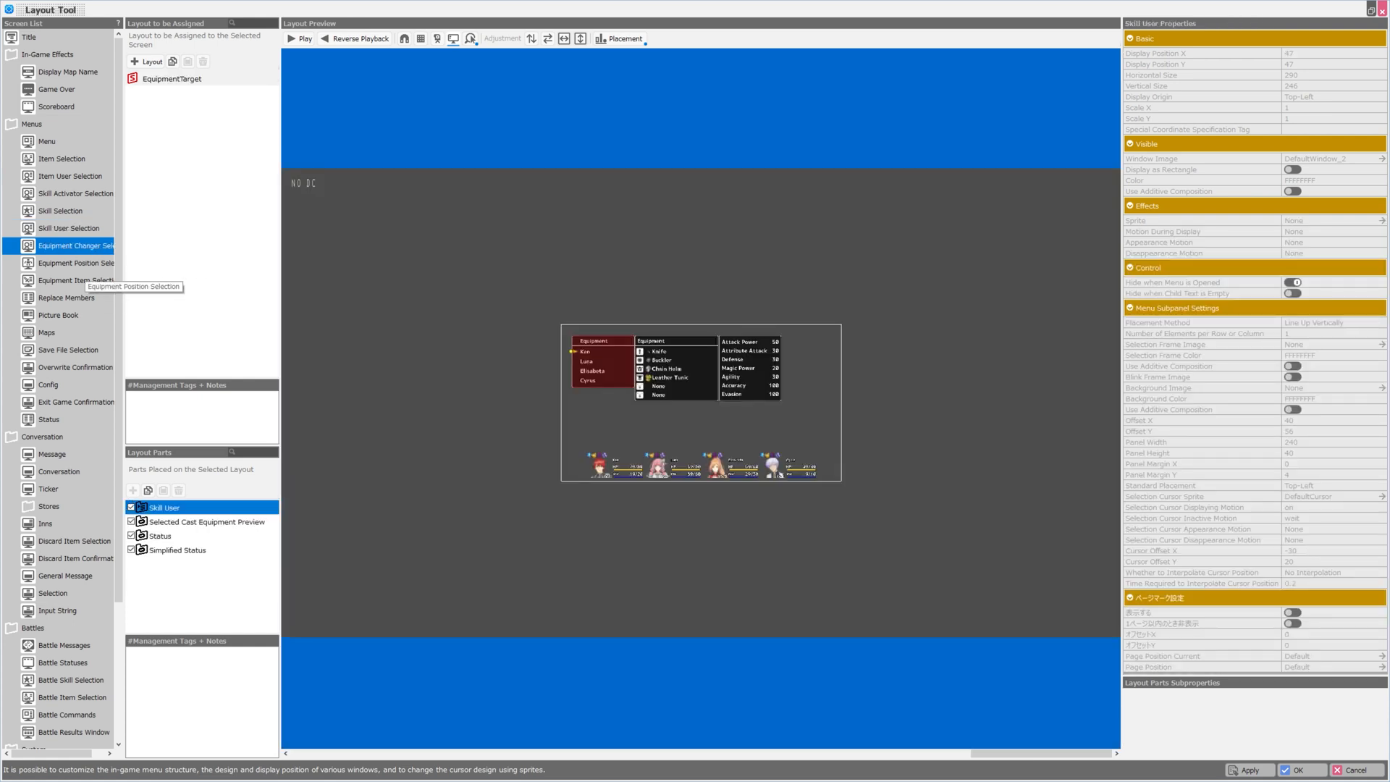
left_click(76, 280)
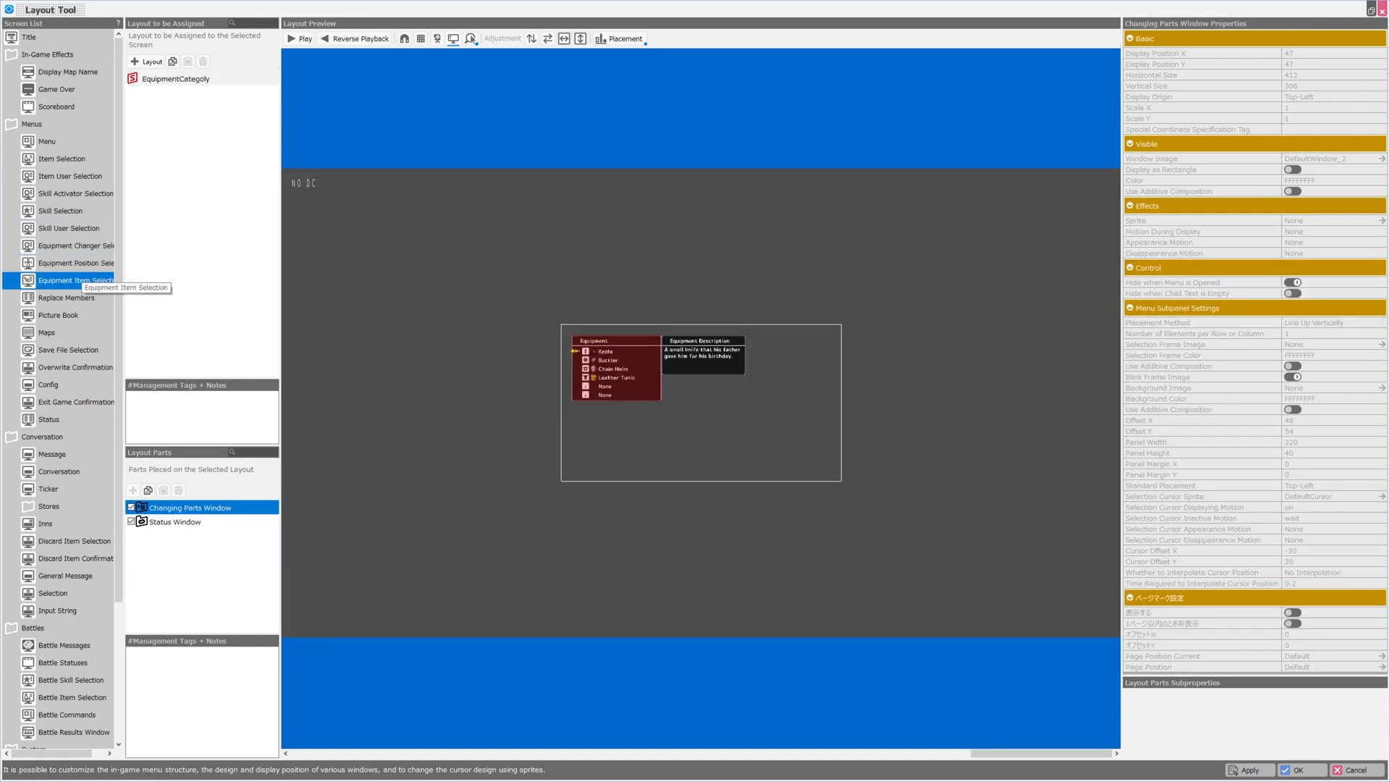
left_click(67, 298)
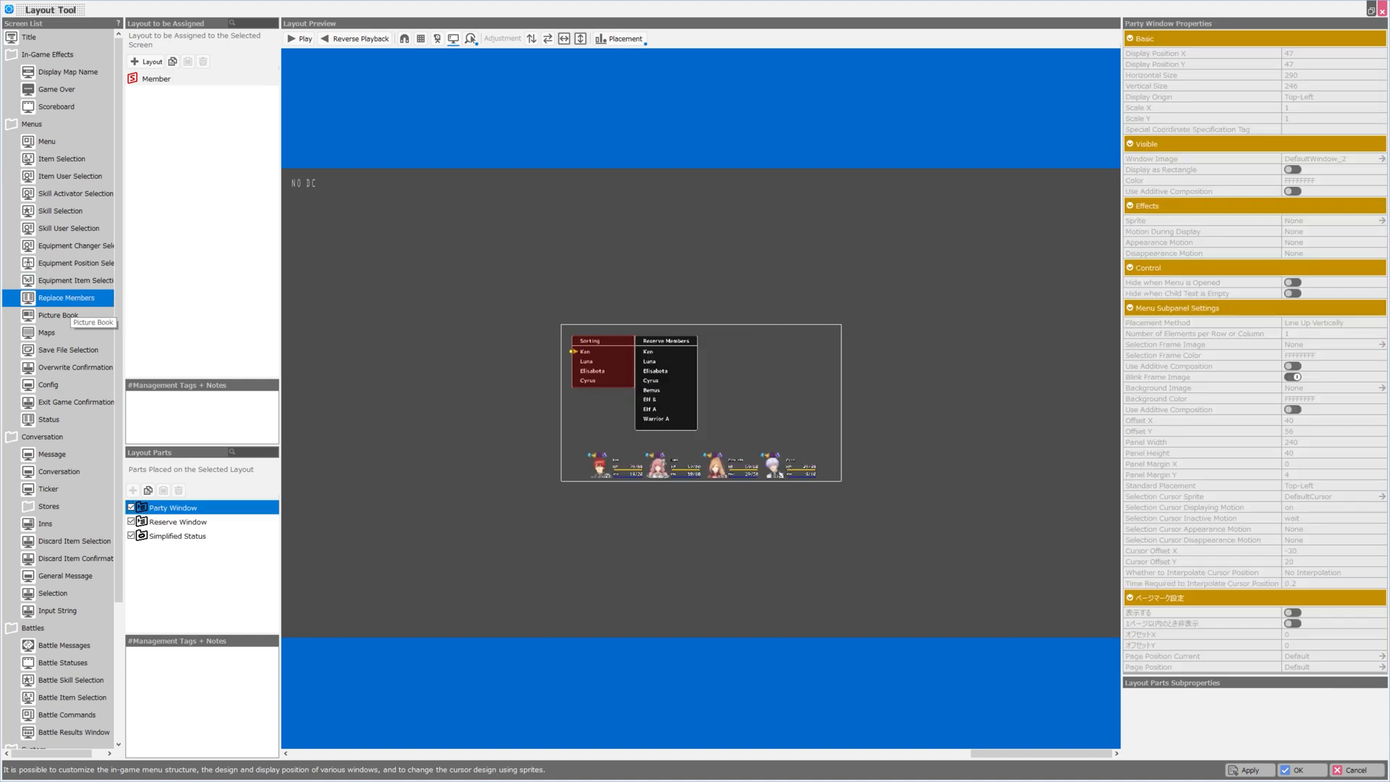
Continue through Maps, Save File Selection, Message and Loading layouts, ending on Startup Logo's Background part.
left_click(45, 332)
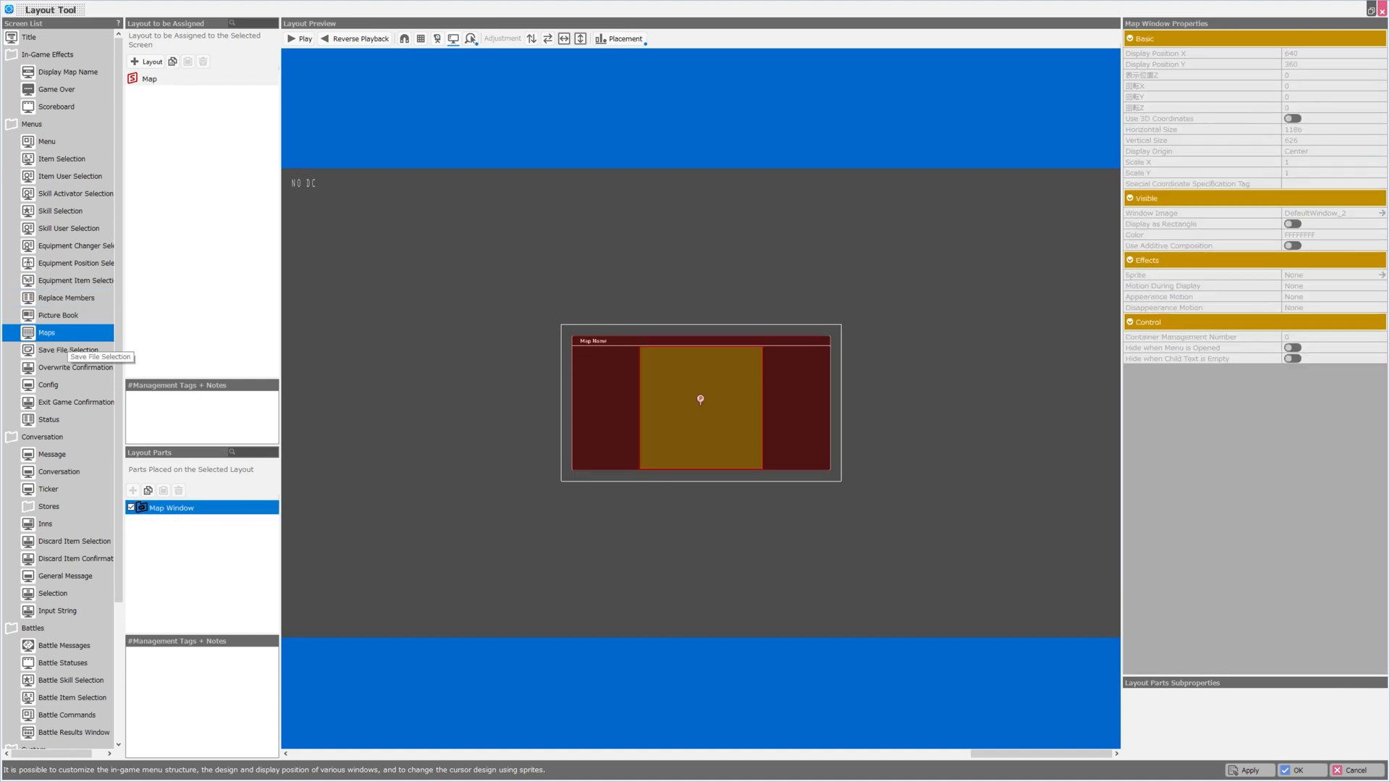
left_click(47, 349)
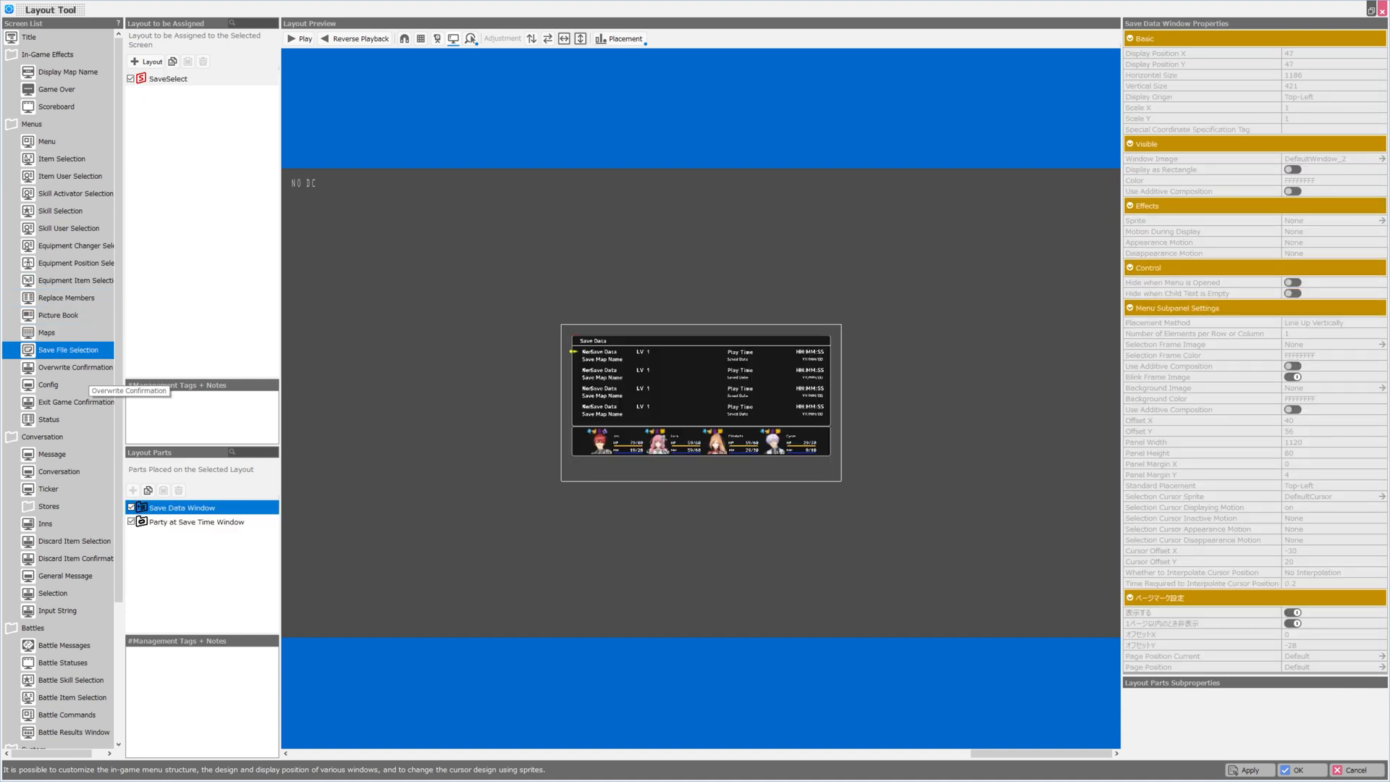
left_click(52, 453)
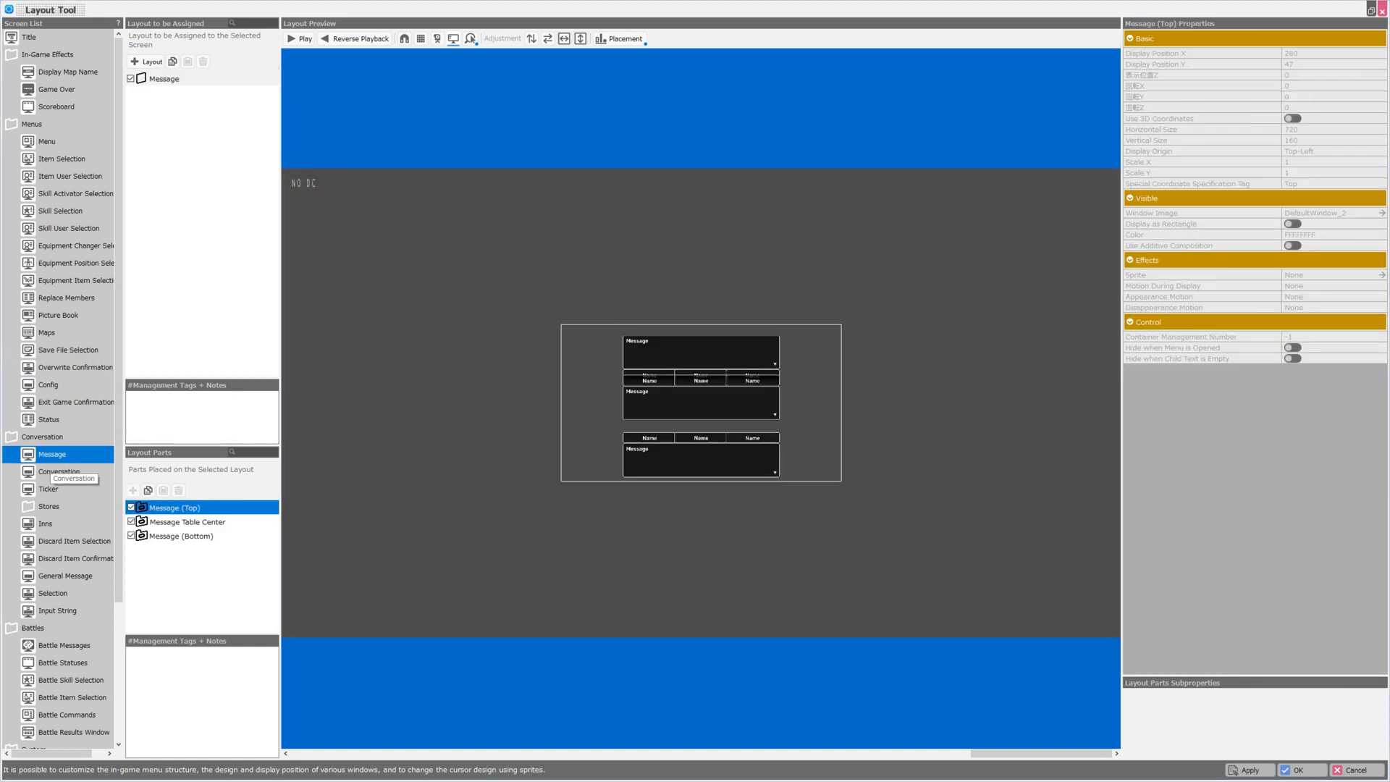
left_click(58, 470)
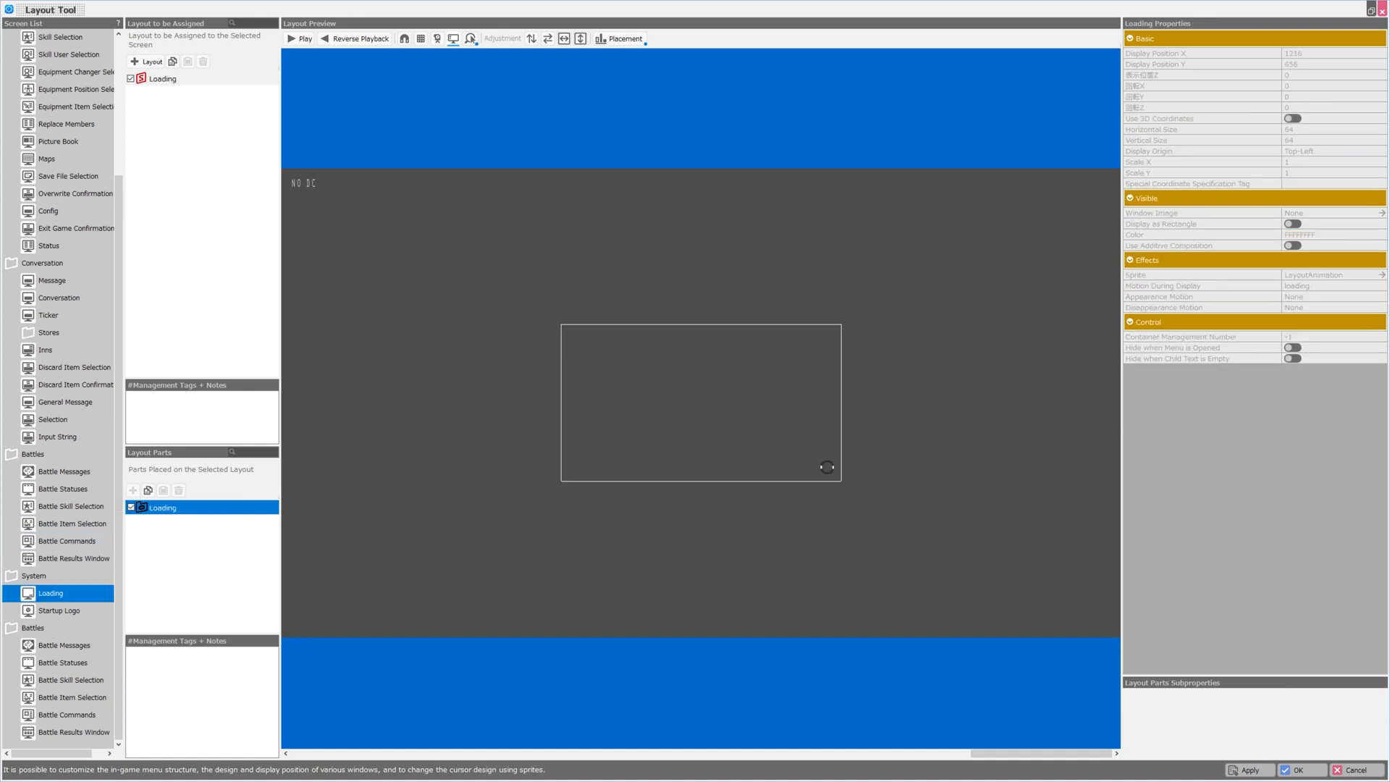
left_click(58, 610)
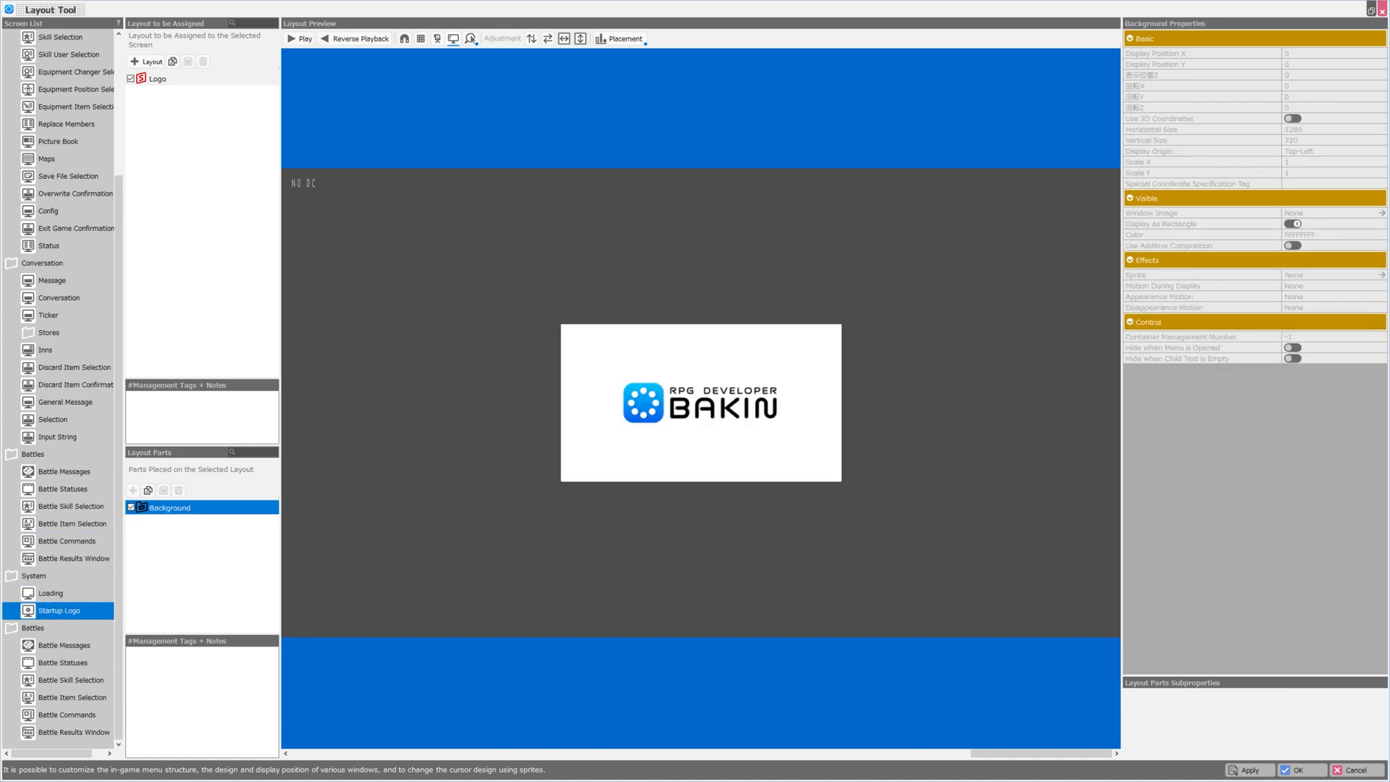
Return to the Maps layout to reach the Map Window's Break Line part.
left_click(46, 159)
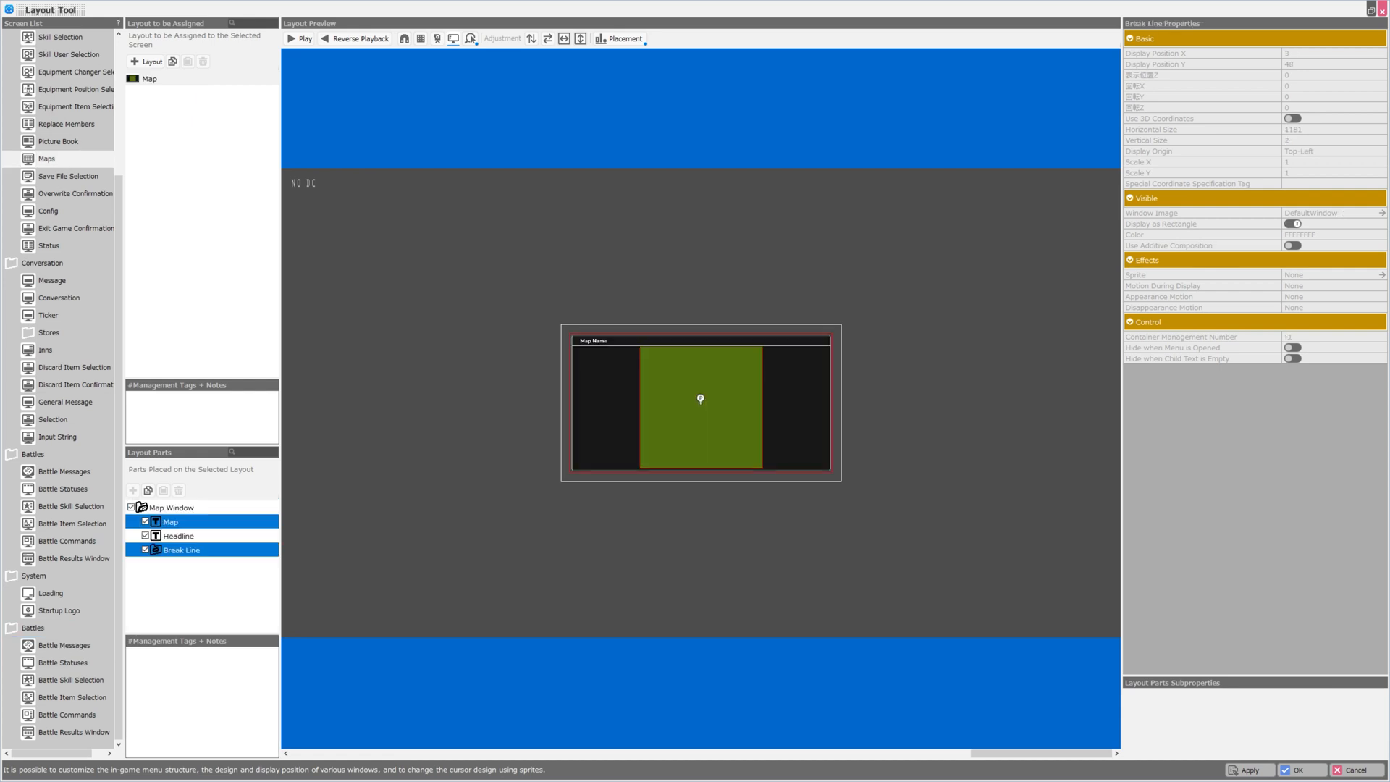
mouse_move(469, 37)
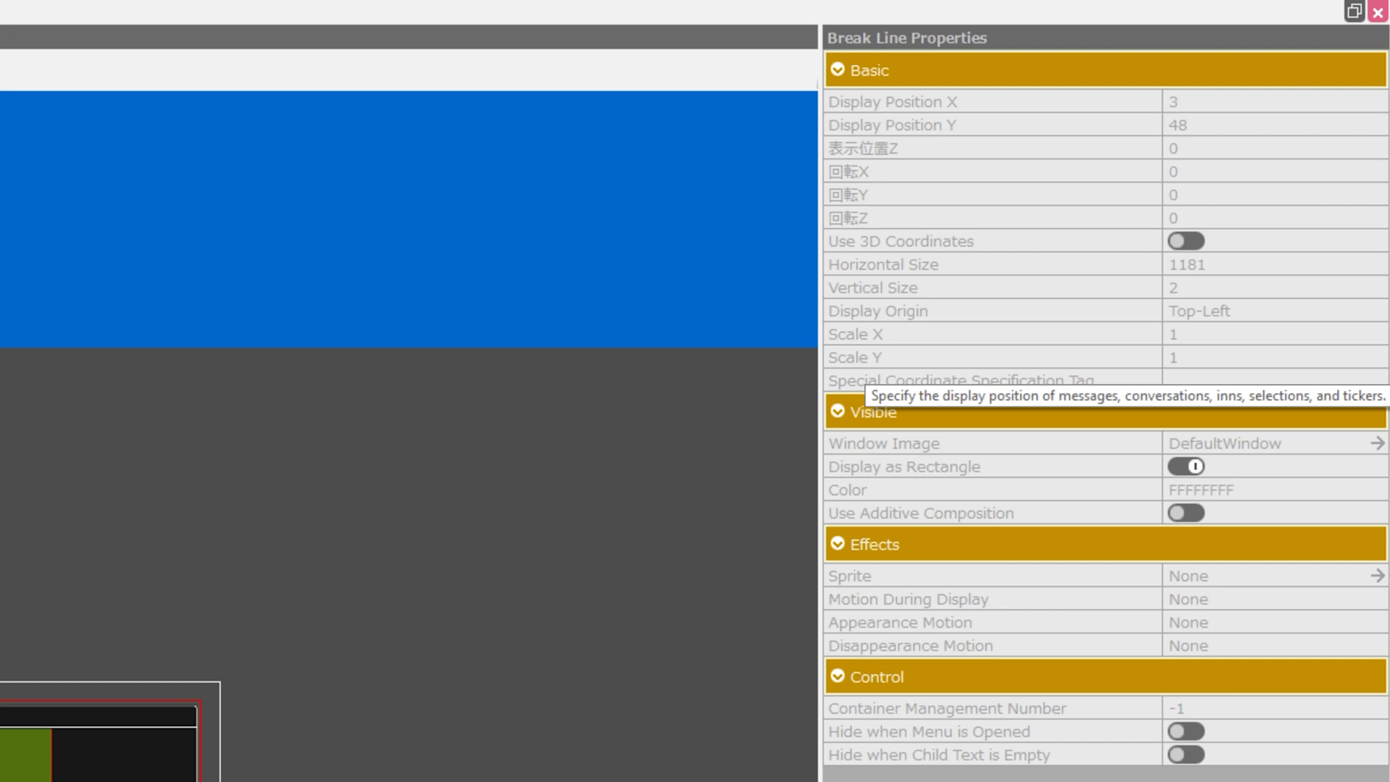
left_click(1268, 444)
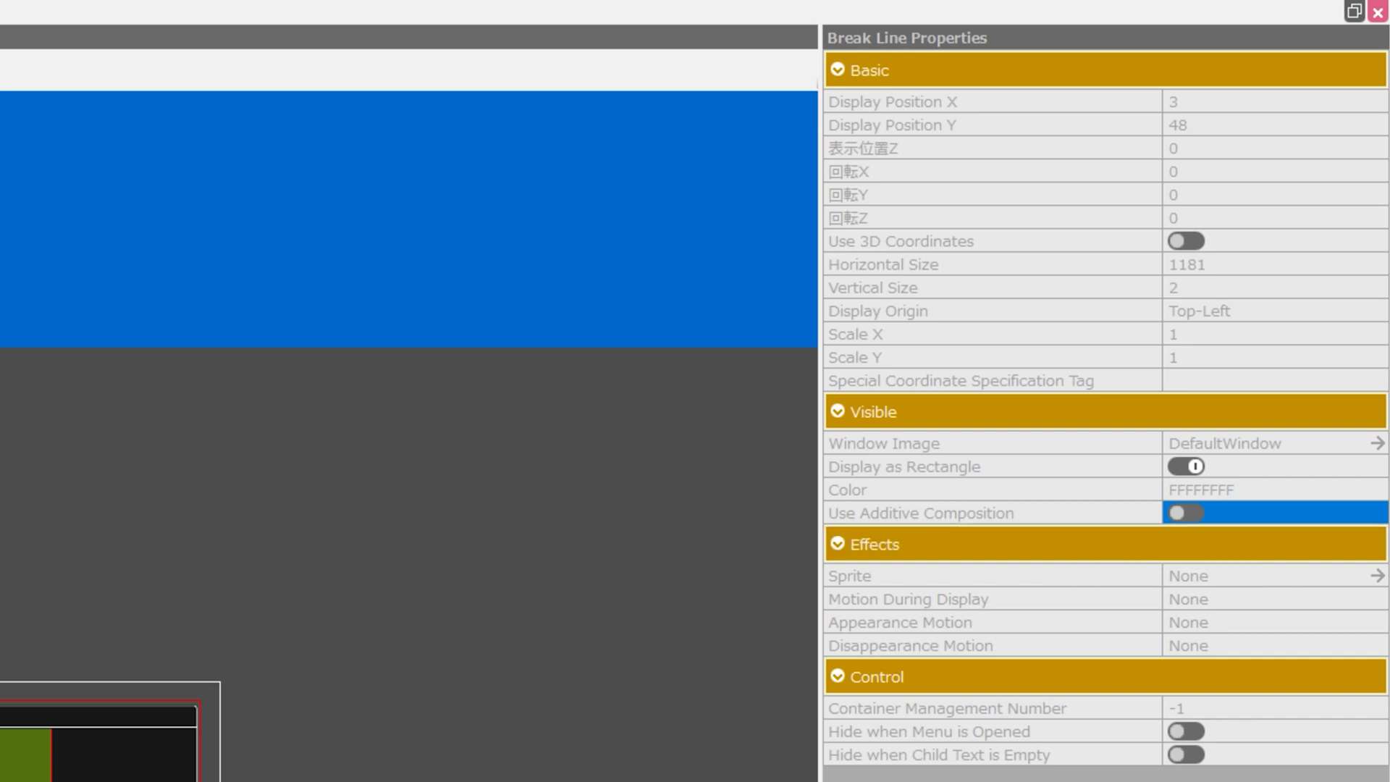
mouse_move(1011, 708)
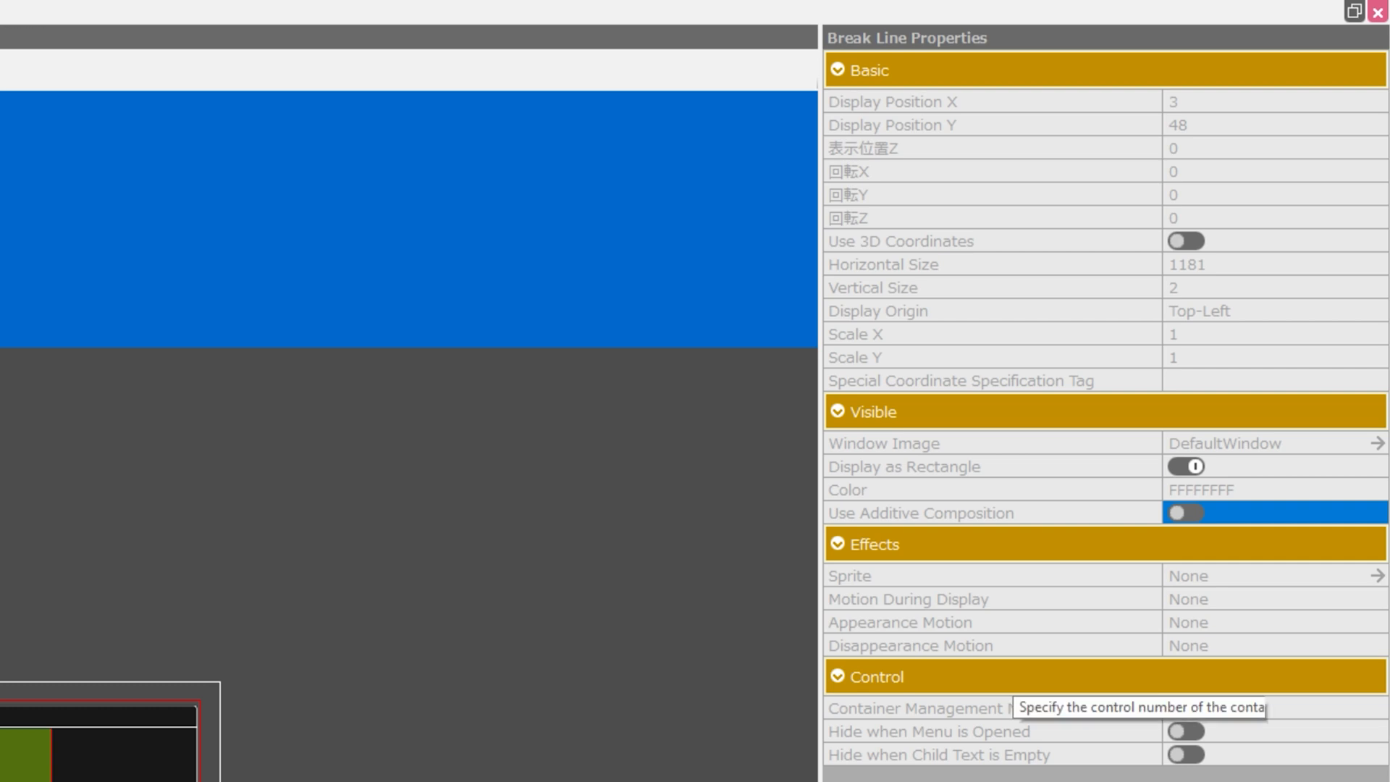